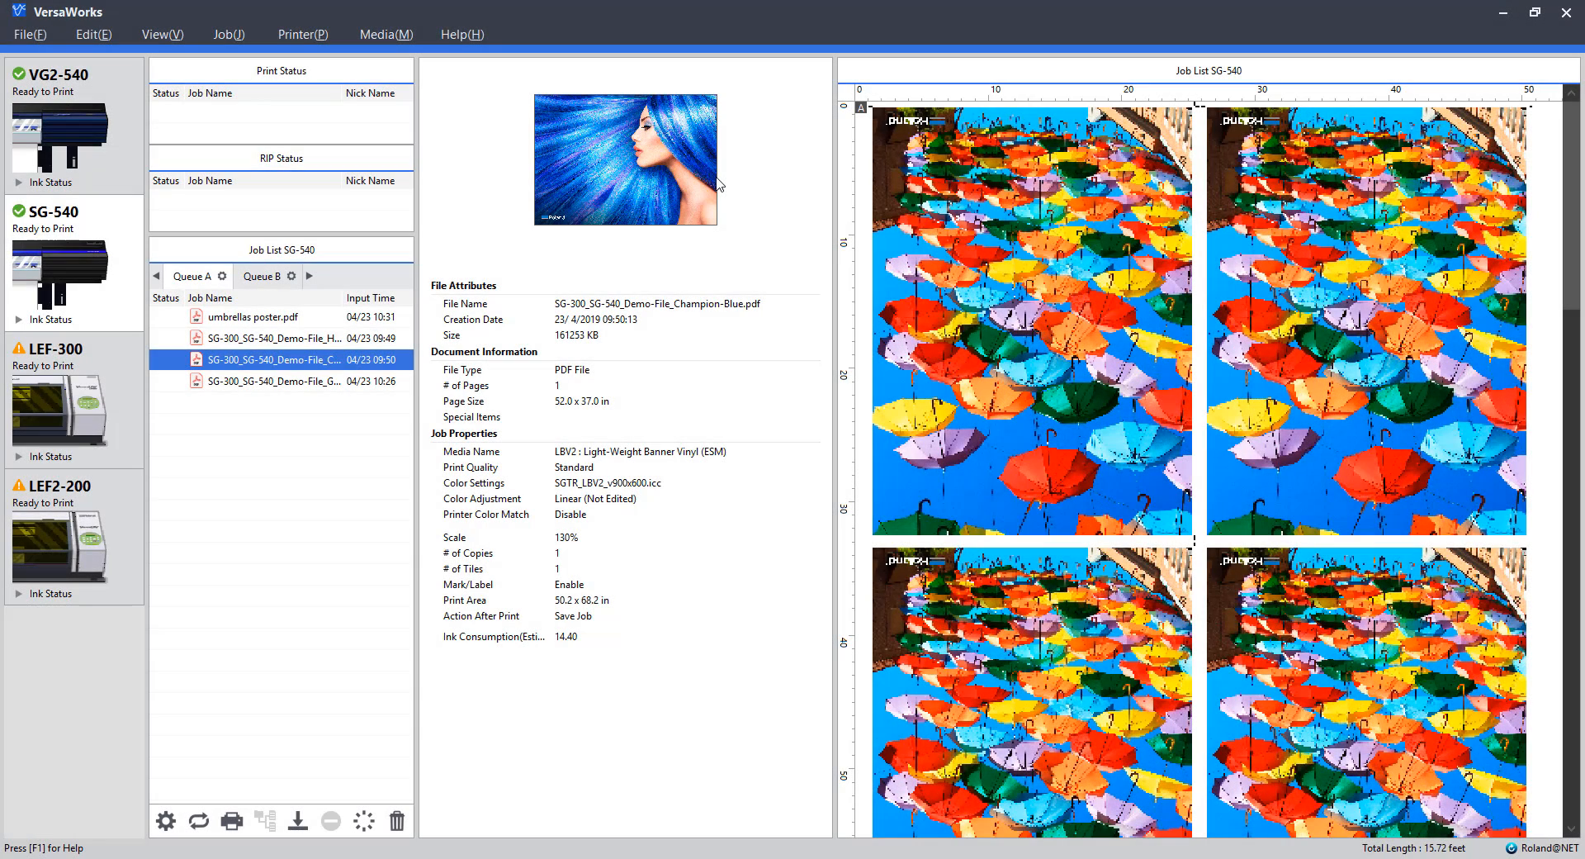
{"action": "mouse_move", "coordinate": [746, 148]}
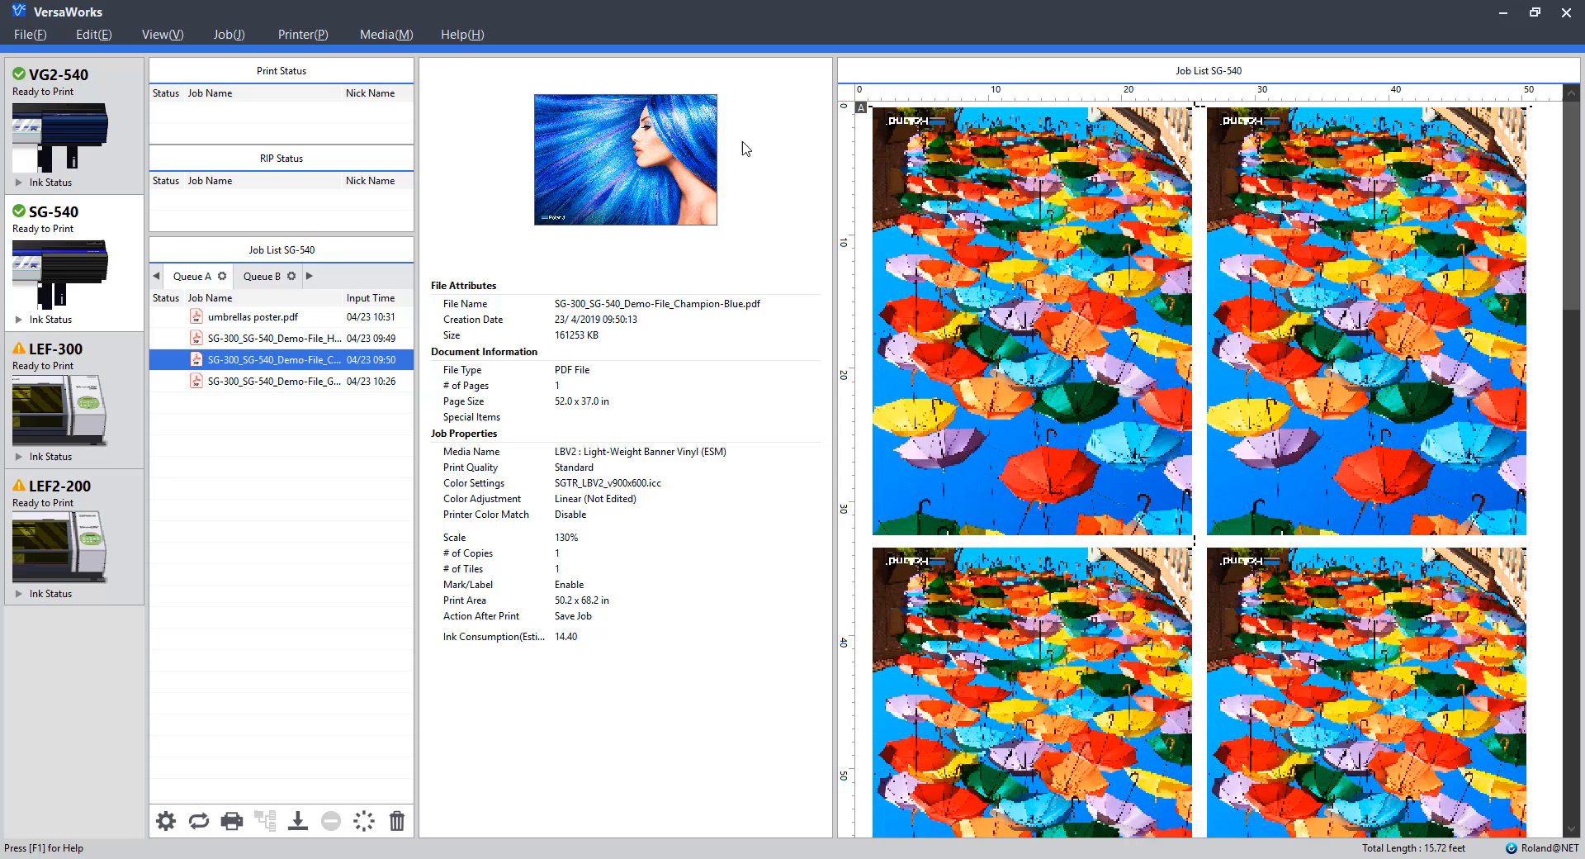
{"action": "mouse_move", "coordinate": [337, 499]}
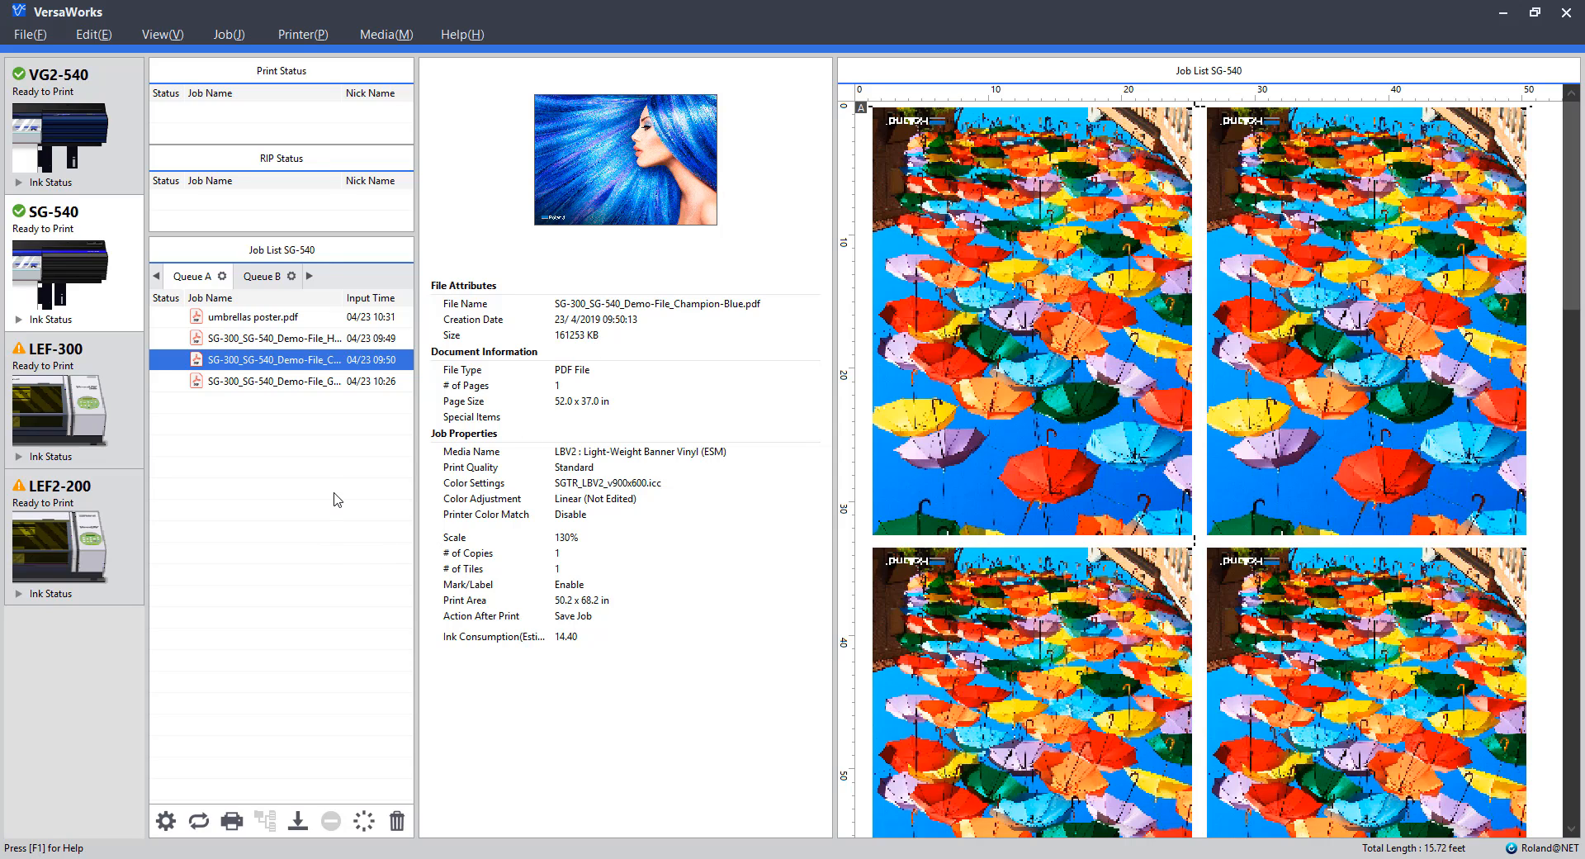
{"action": "mouse_move", "coordinate": [335, 513]}
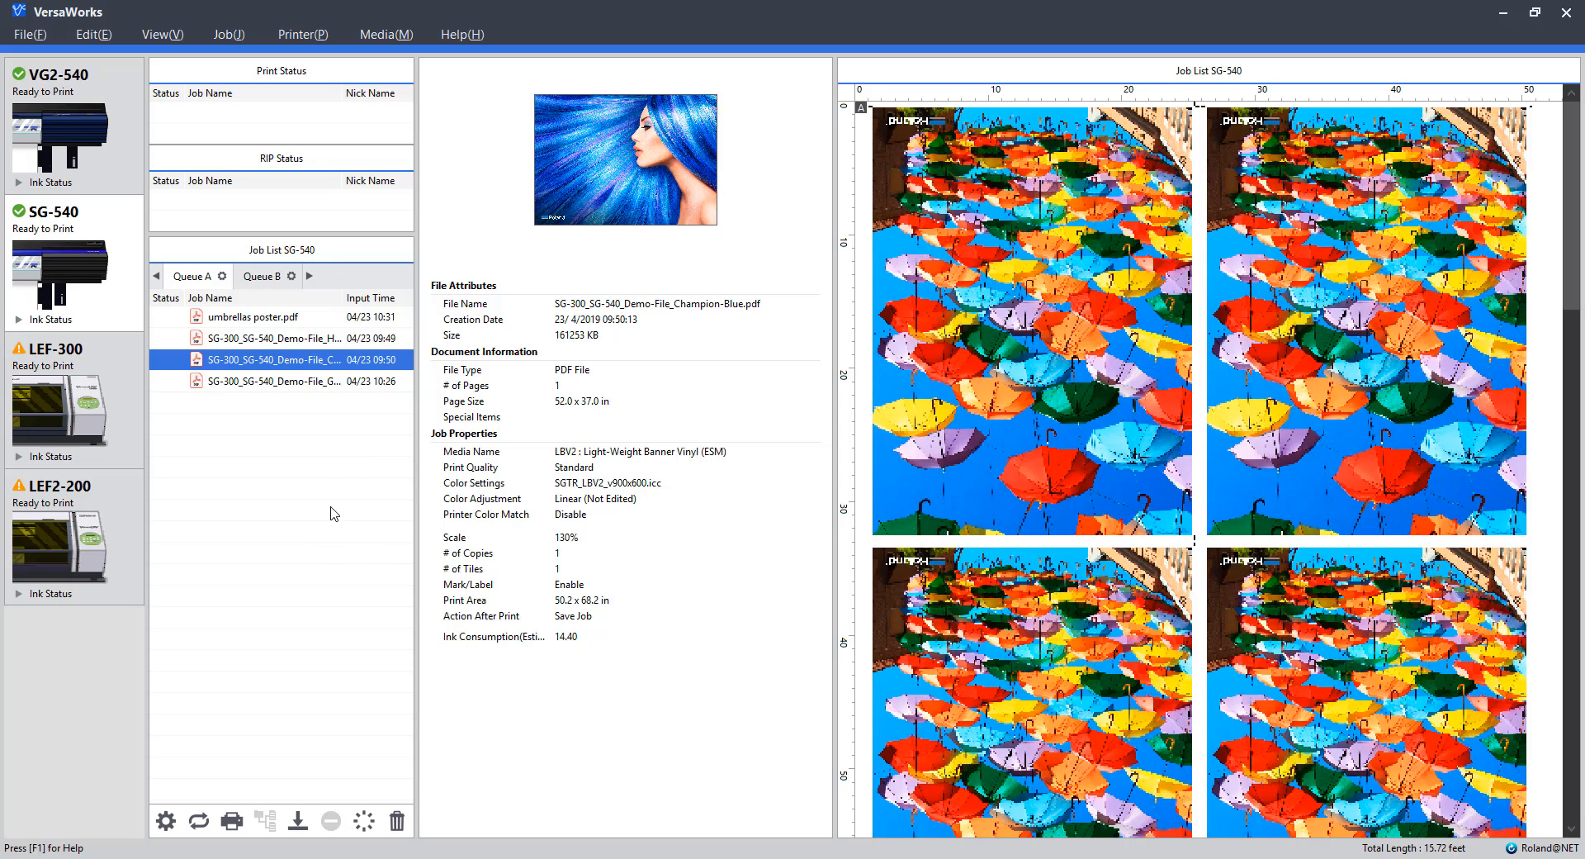
{"action": "mouse_move", "coordinate": [326, 449]}
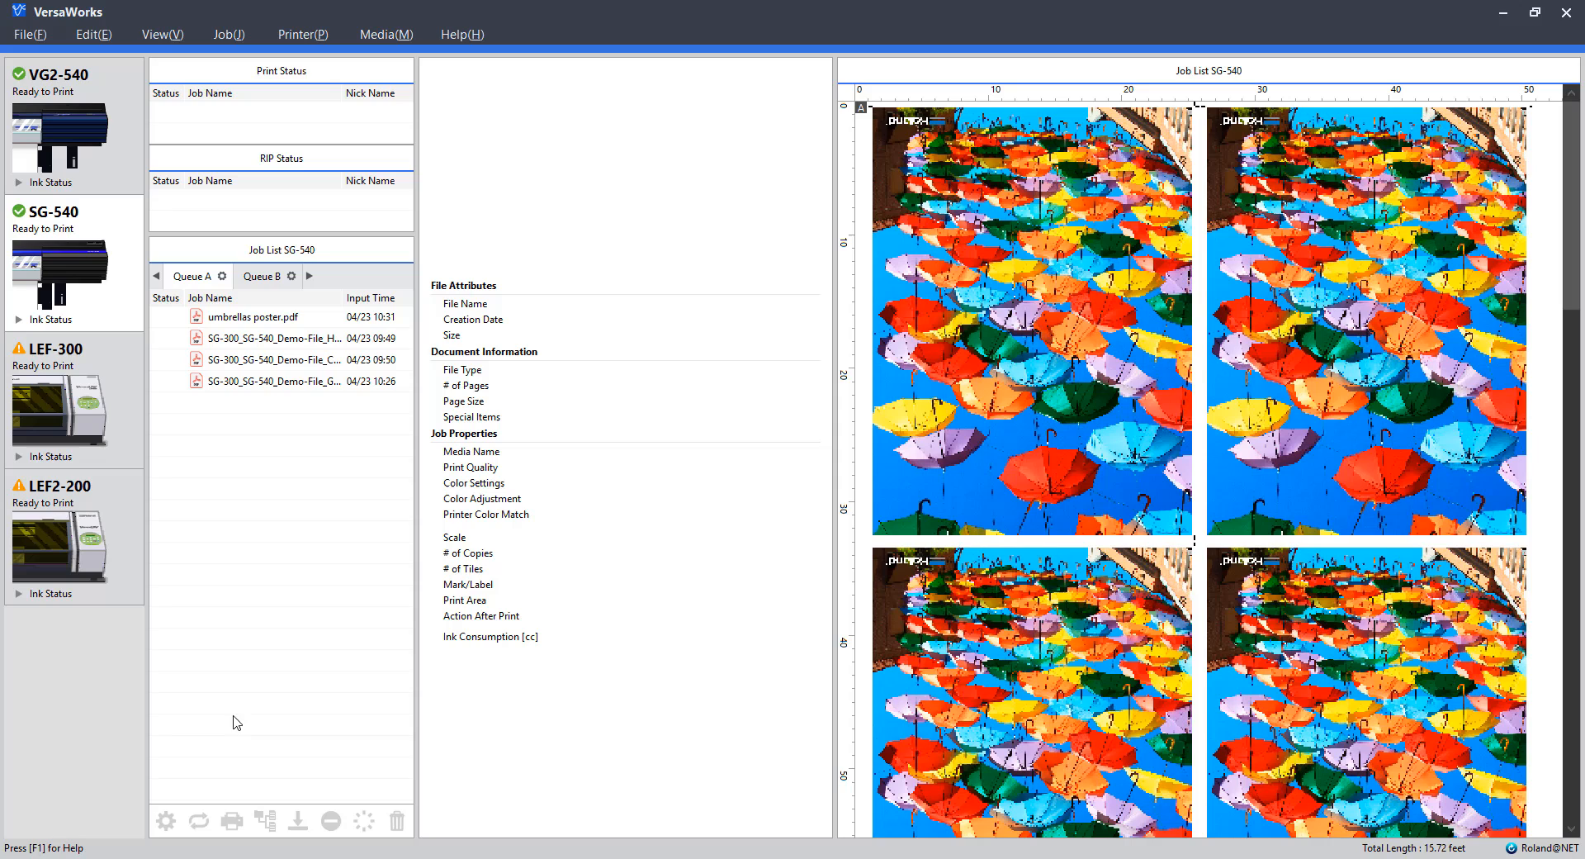
Step: Select the Champion-Blue, Graffiti-Decal and Hero Print-Cut demo jobs together in Queue A
{"action": "left_click", "coordinate": [272, 359]}
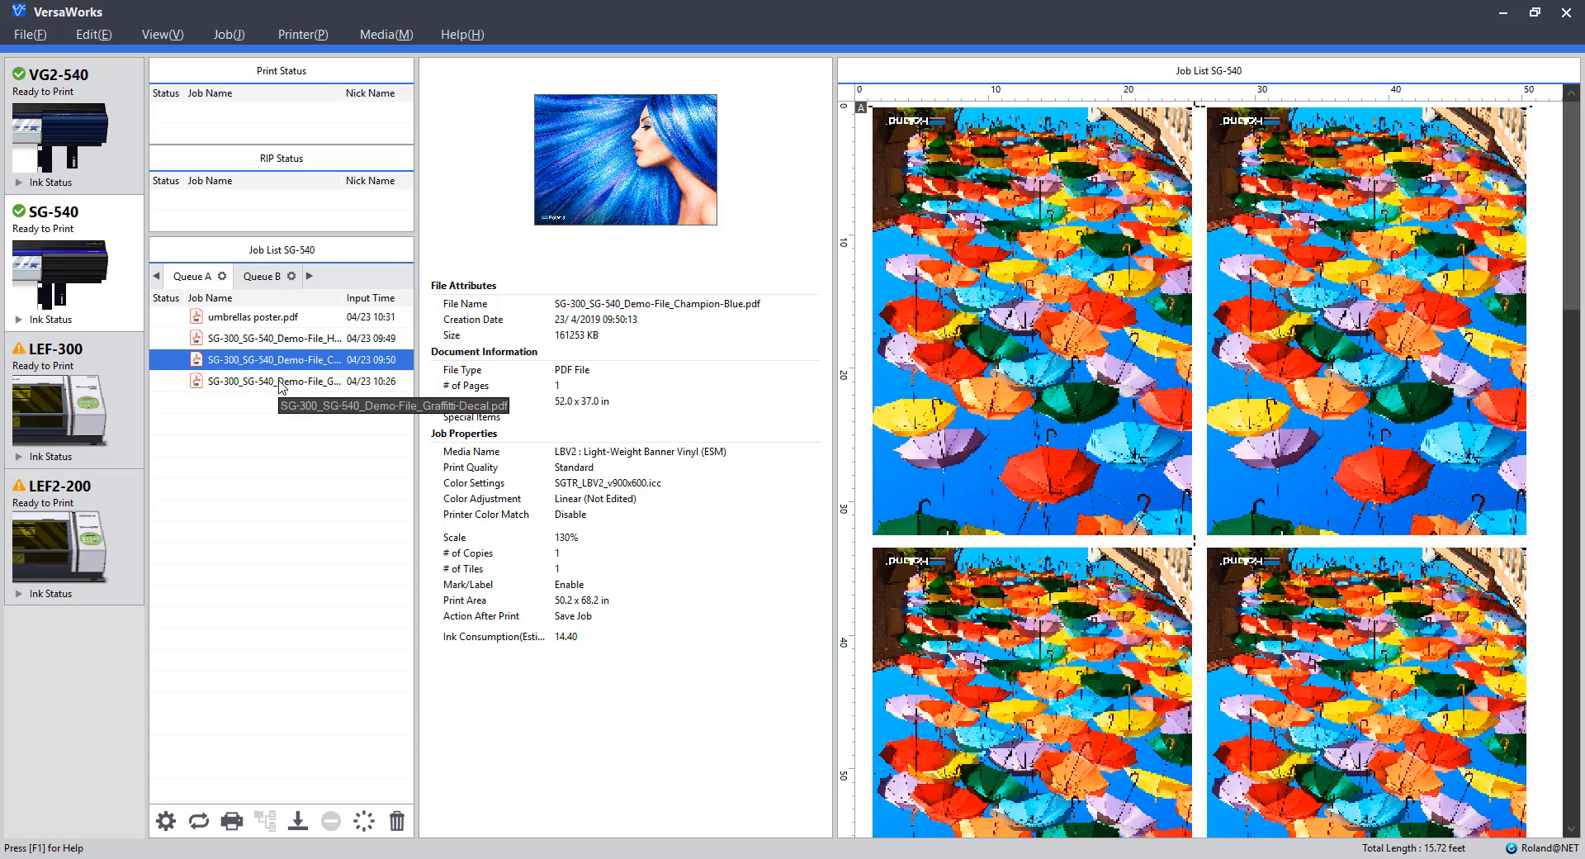
{"action": "left_click", "coordinate": [247, 380]}
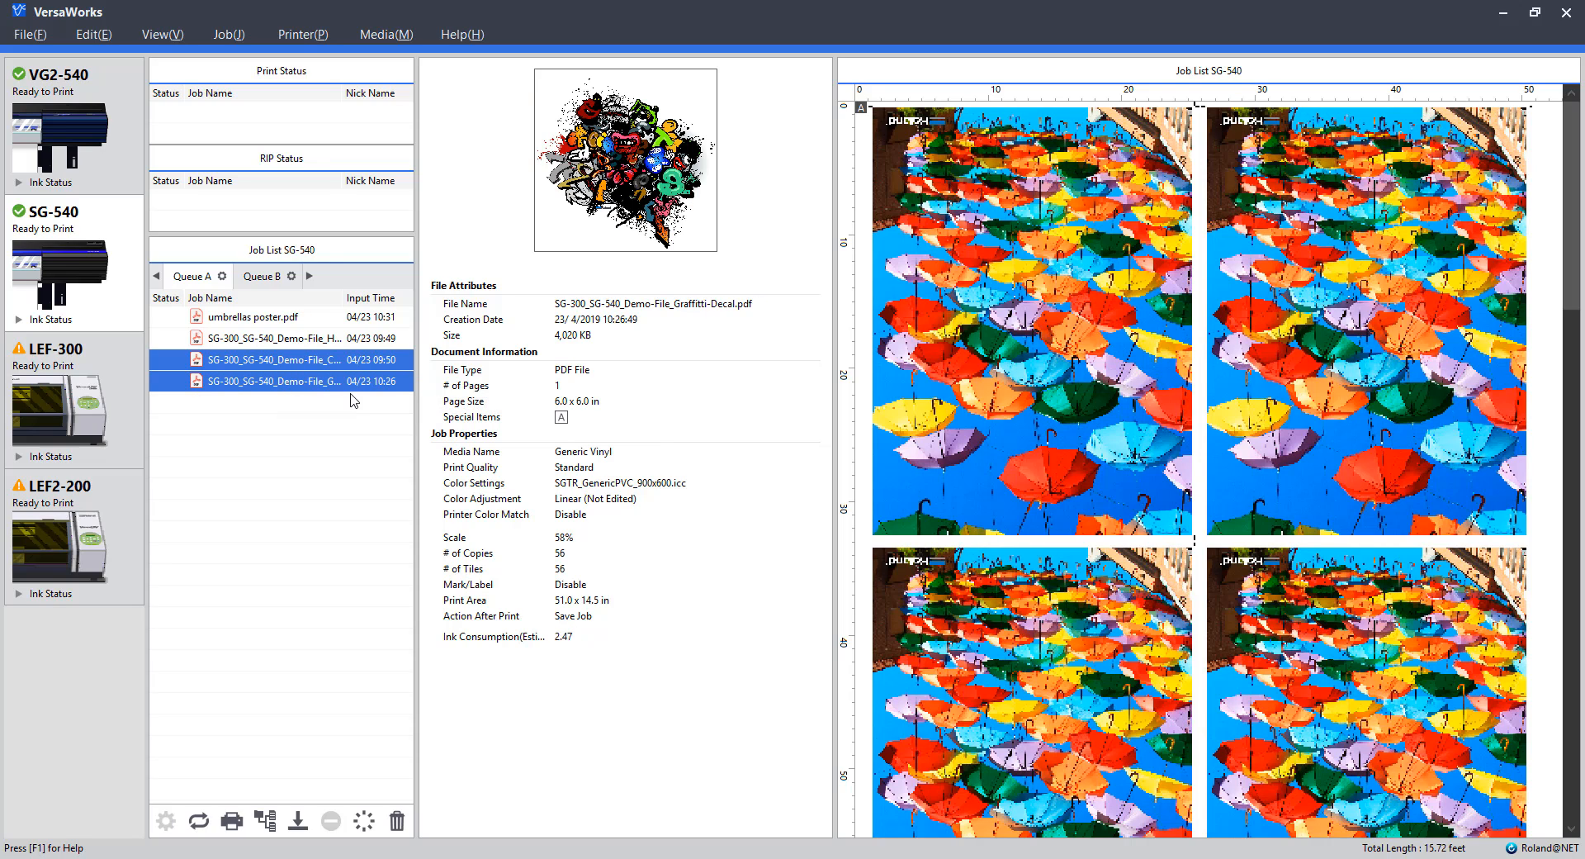
{"action": "mouse_move", "coordinate": [340, 362]}
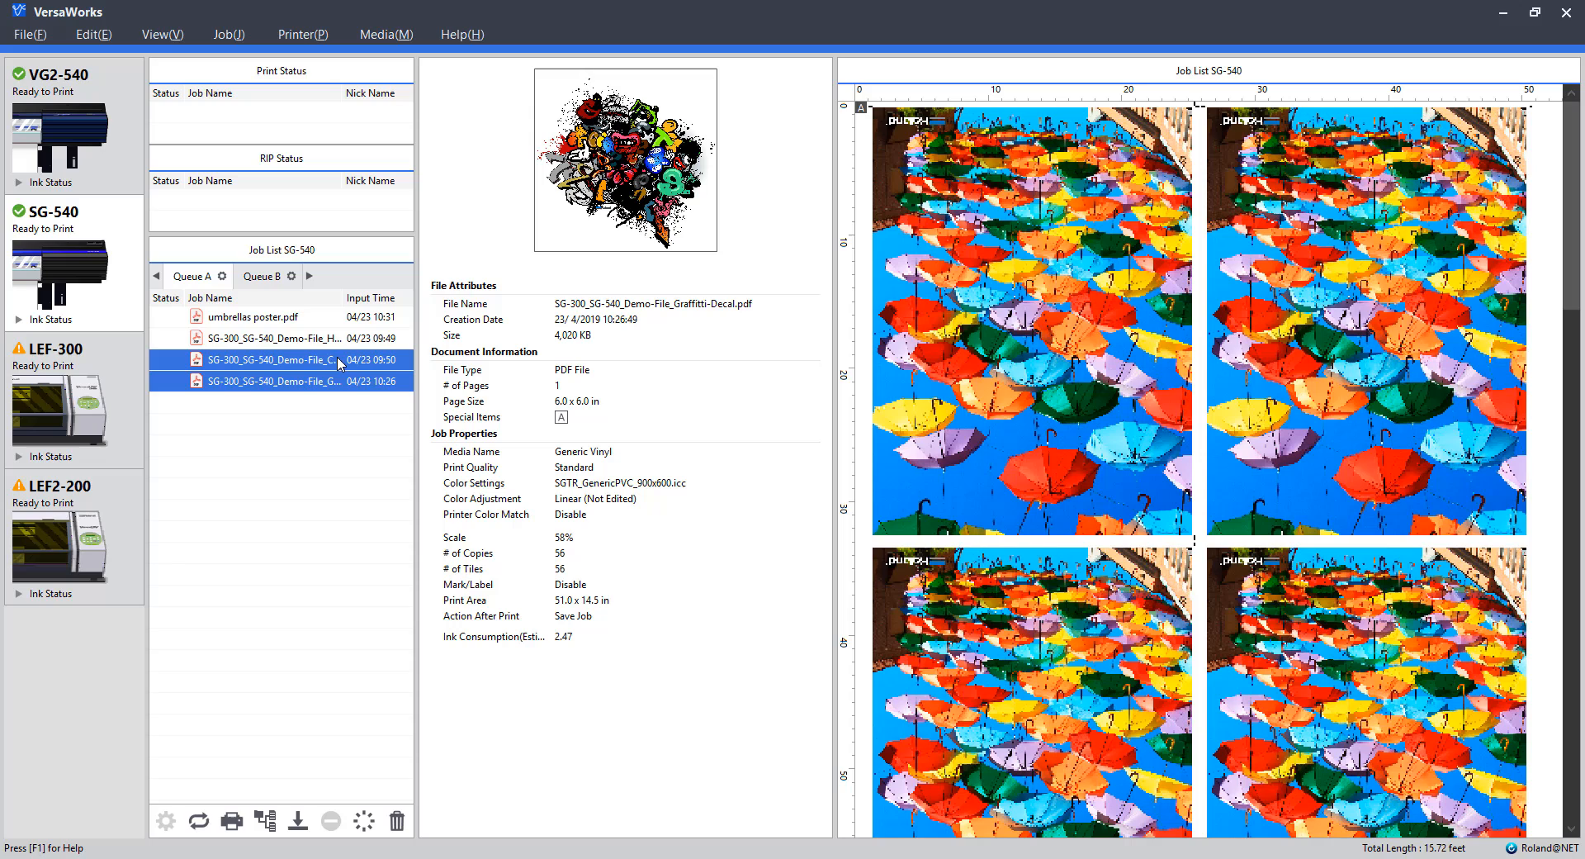
{"action": "left_click", "coordinate": [272, 359]}
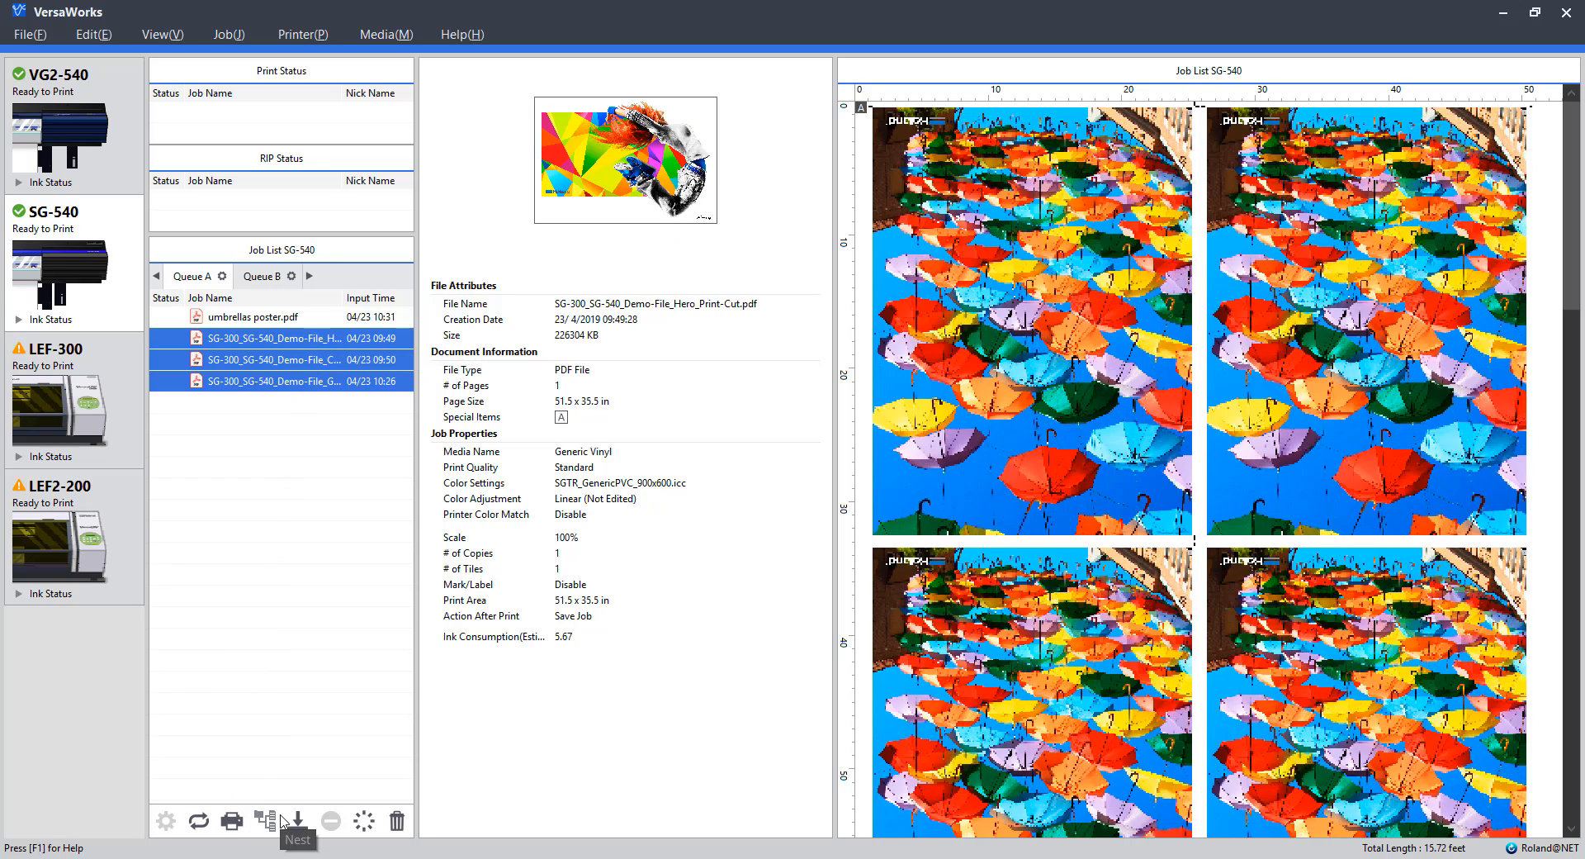
{"action": "mouse_move", "coordinate": [270, 822]}
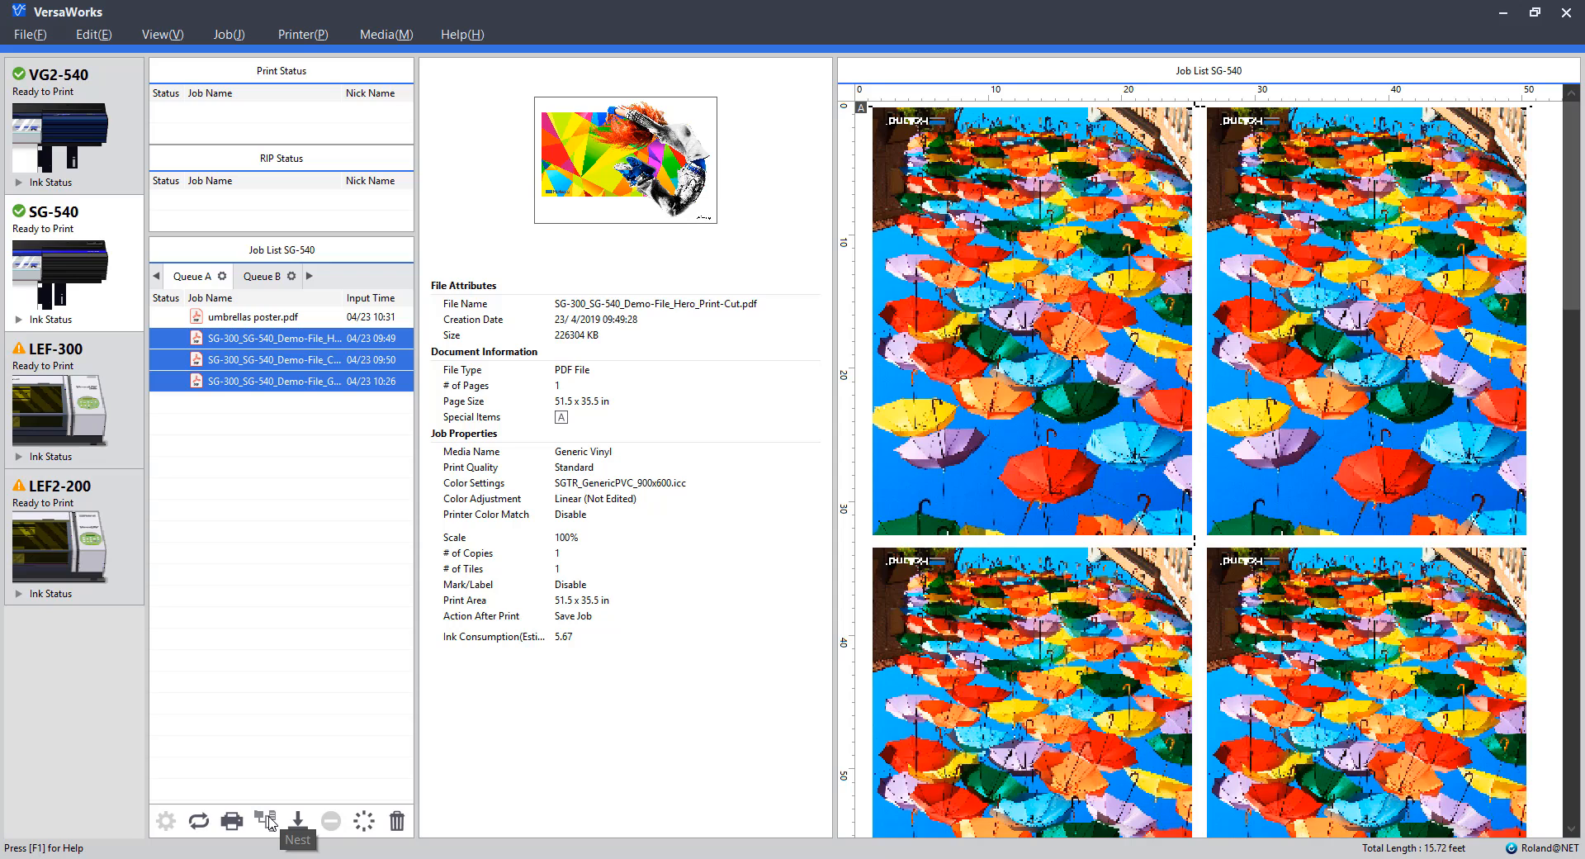
{"action": "mouse_move", "coordinate": [276, 826]}
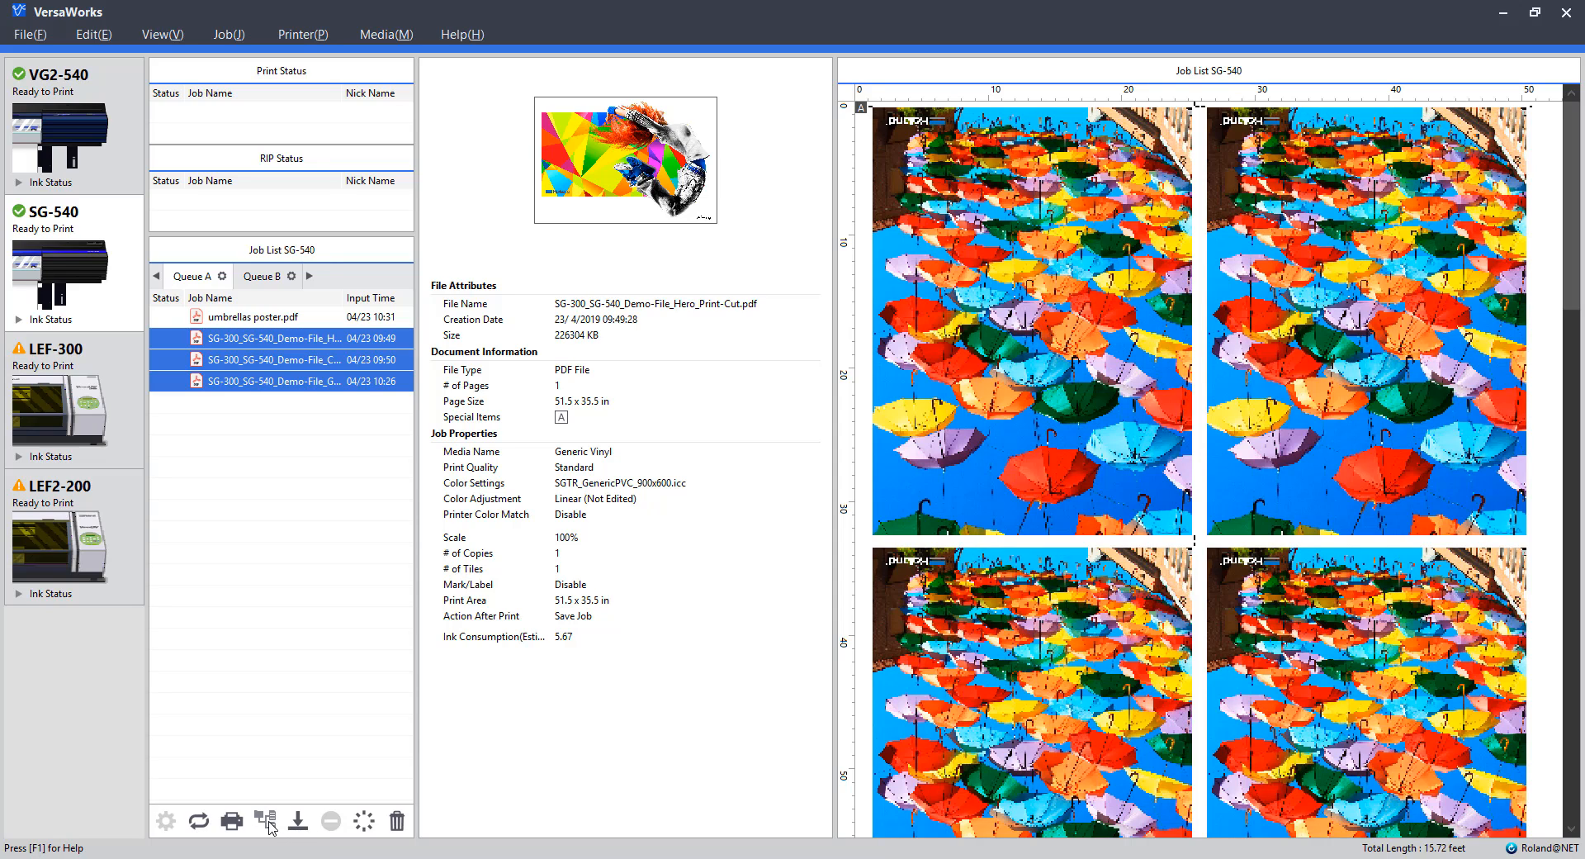
{"action": "mouse_move", "coordinate": [266, 820]}
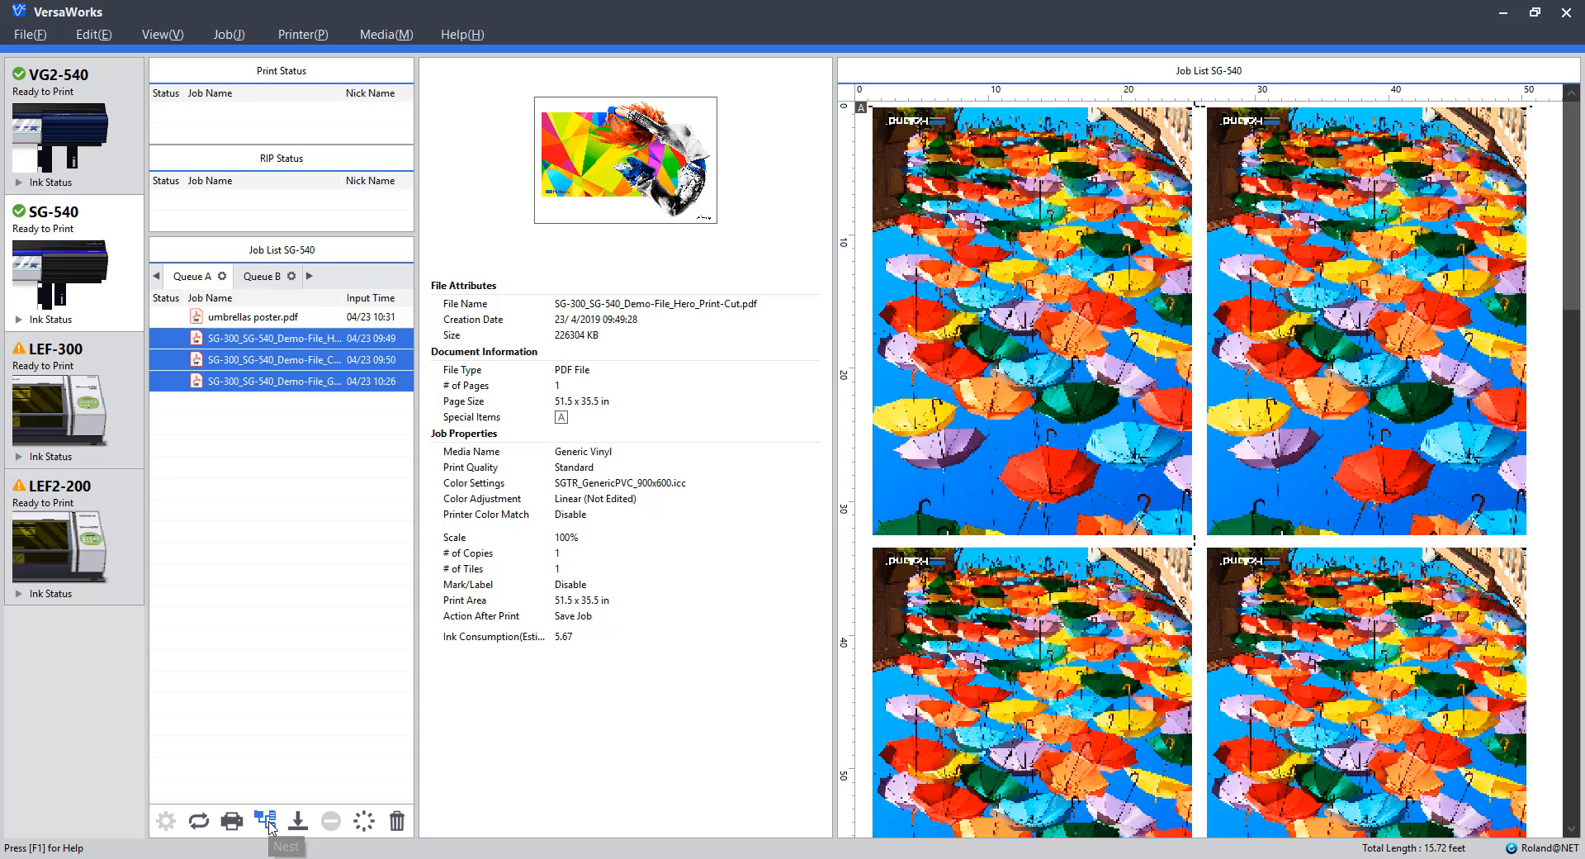
Step: Nest the three selected jobs and select the new Nest Job 4/23 - 1
{"action": "left_click", "coordinate": [264, 821]}
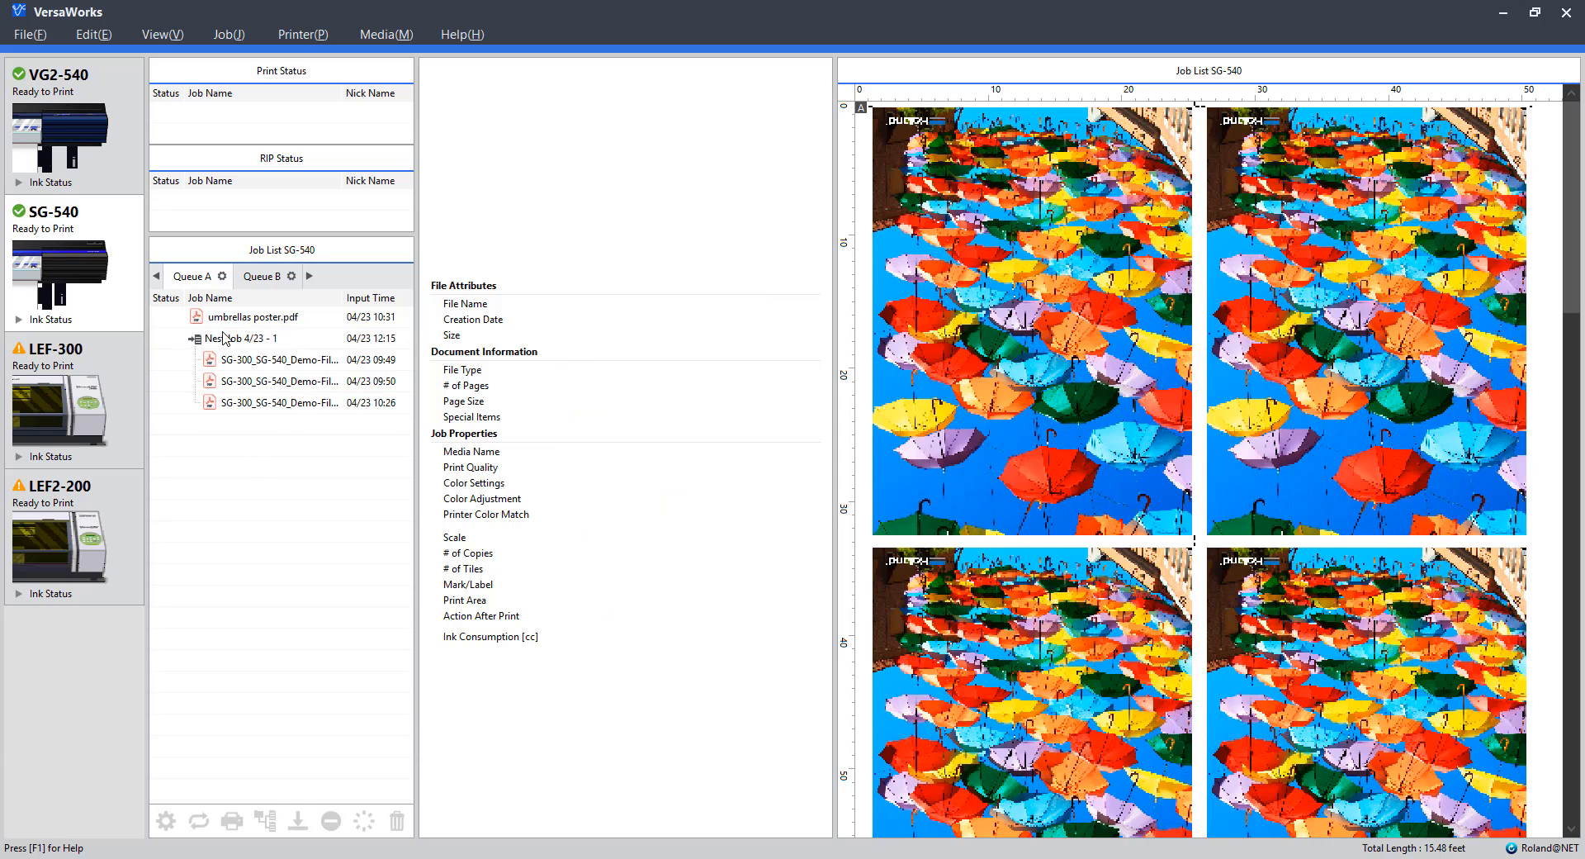
{"action": "left_click", "coordinate": [240, 338]}
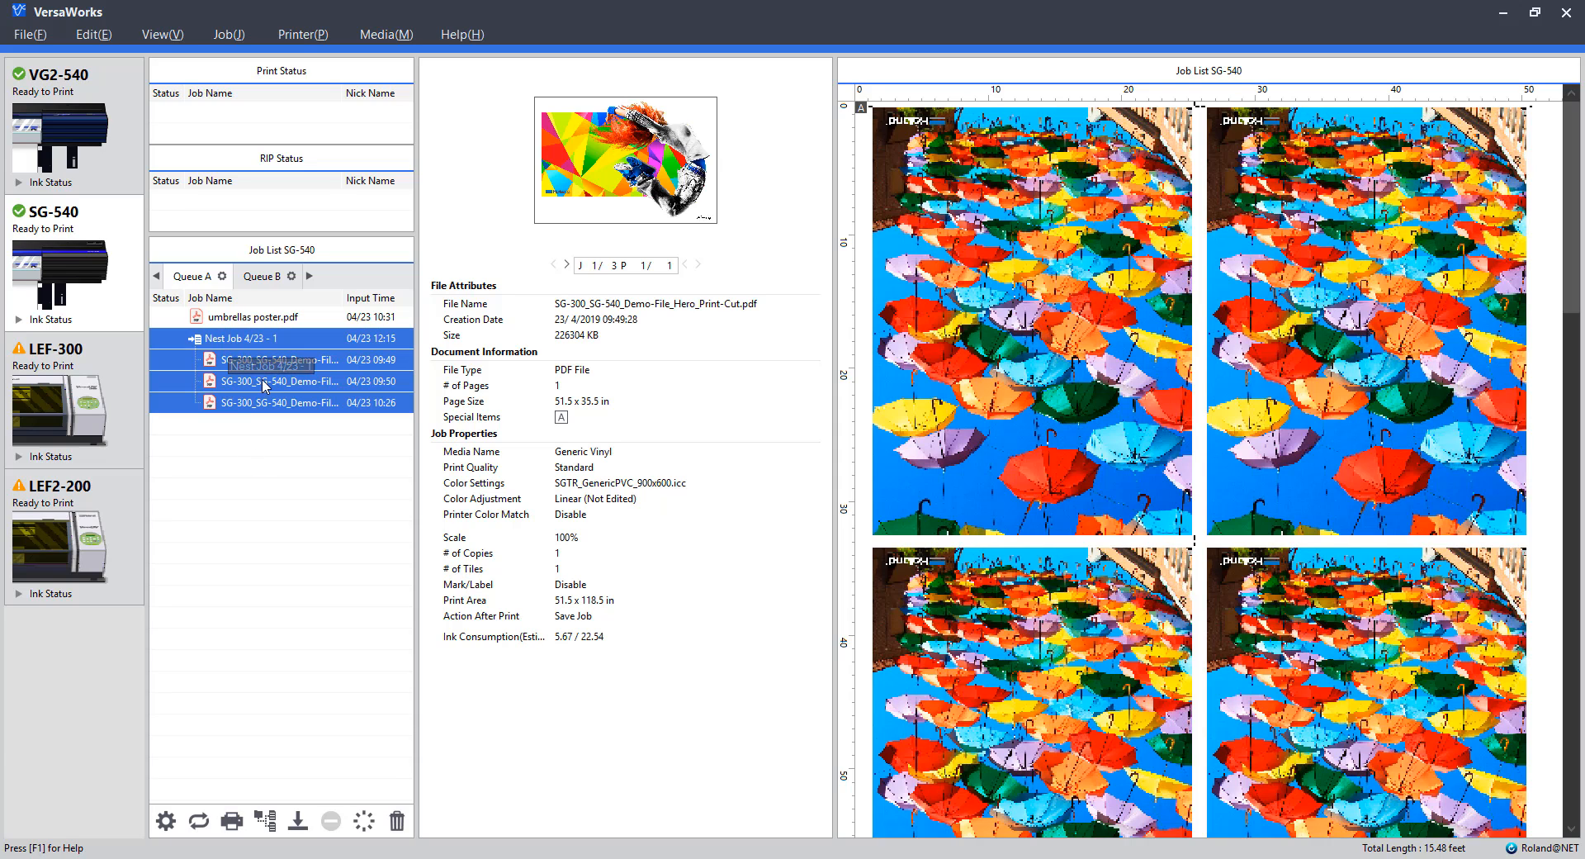
{"action": "mouse_move", "coordinate": [245, 350]}
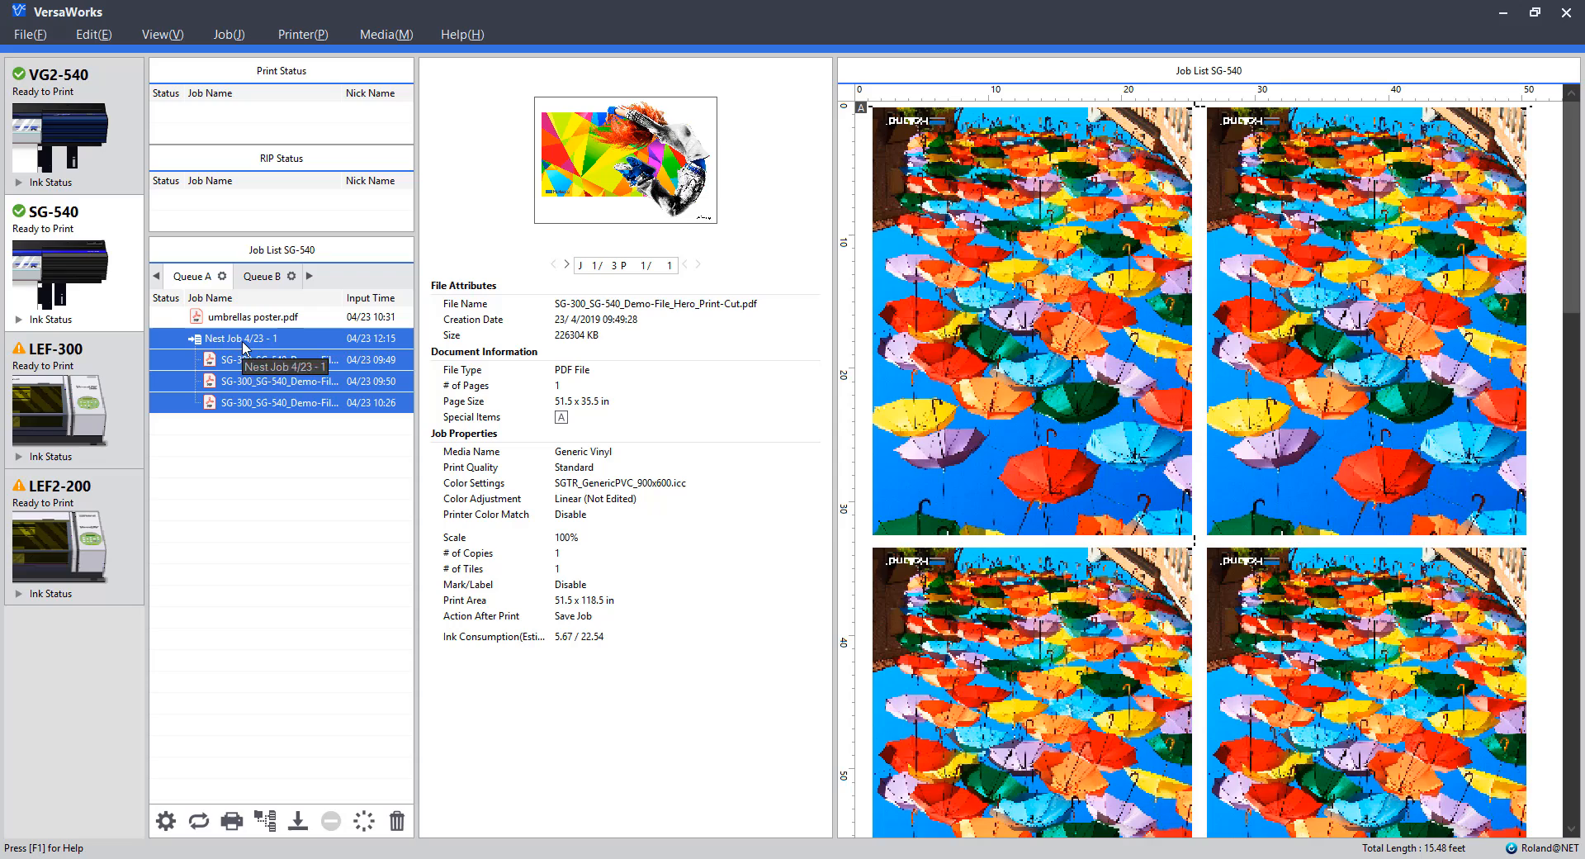
Step: In the nest's Job Settings, reposition the graffiti decal above the blue-haired portrait
{"action": "double_click", "coordinate": [240, 338]}
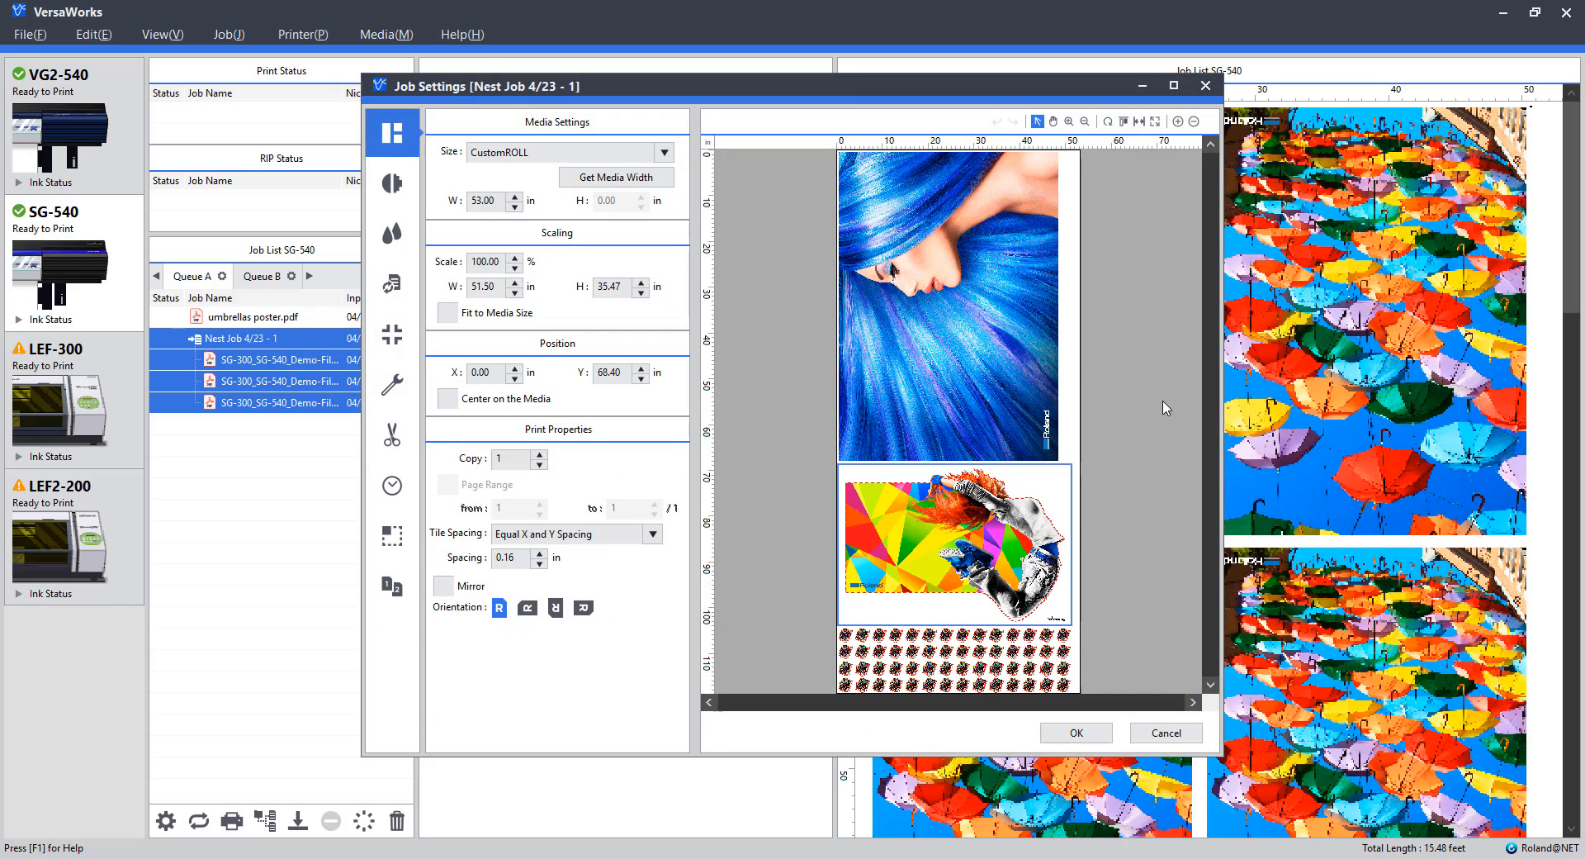
{"action": "mouse_move", "coordinate": [1092, 502]}
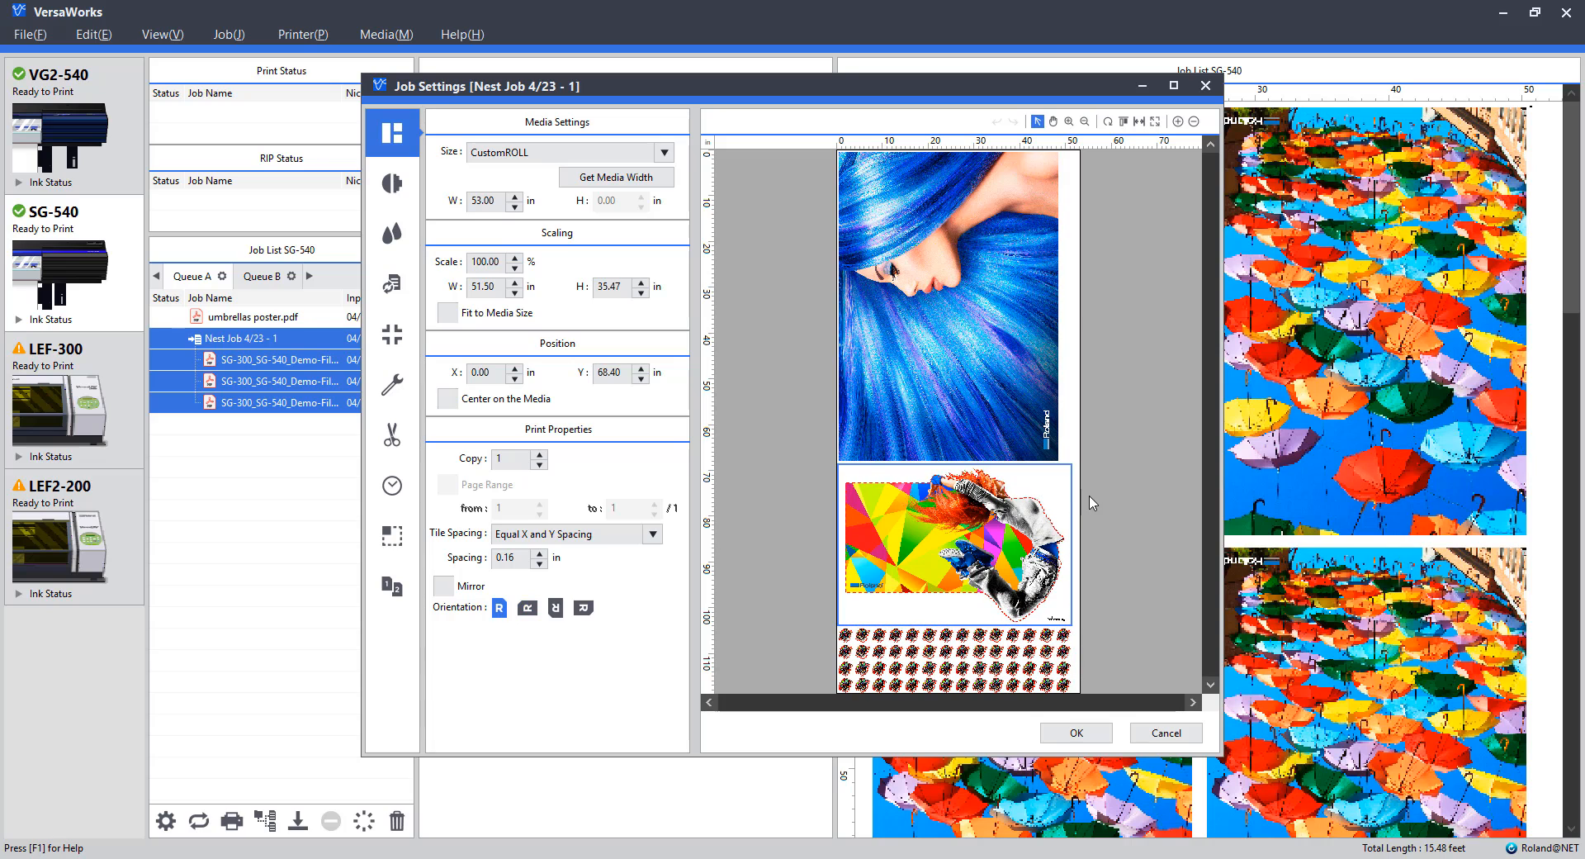
{"action": "left_click", "coordinate": [526, 608]}
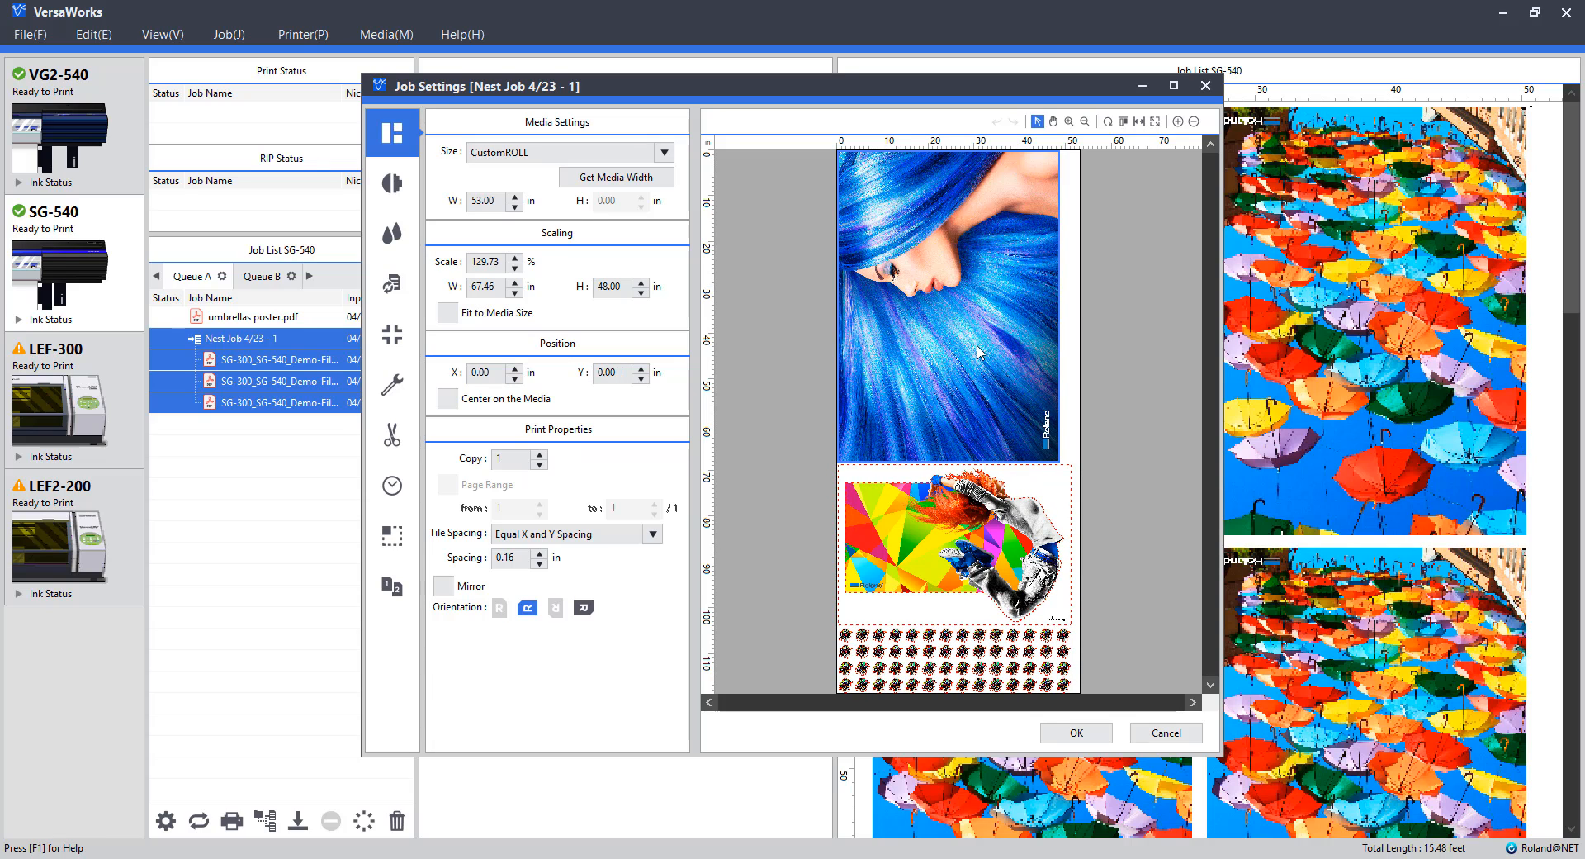
{"action": "left_click", "coordinate": [499, 608]}
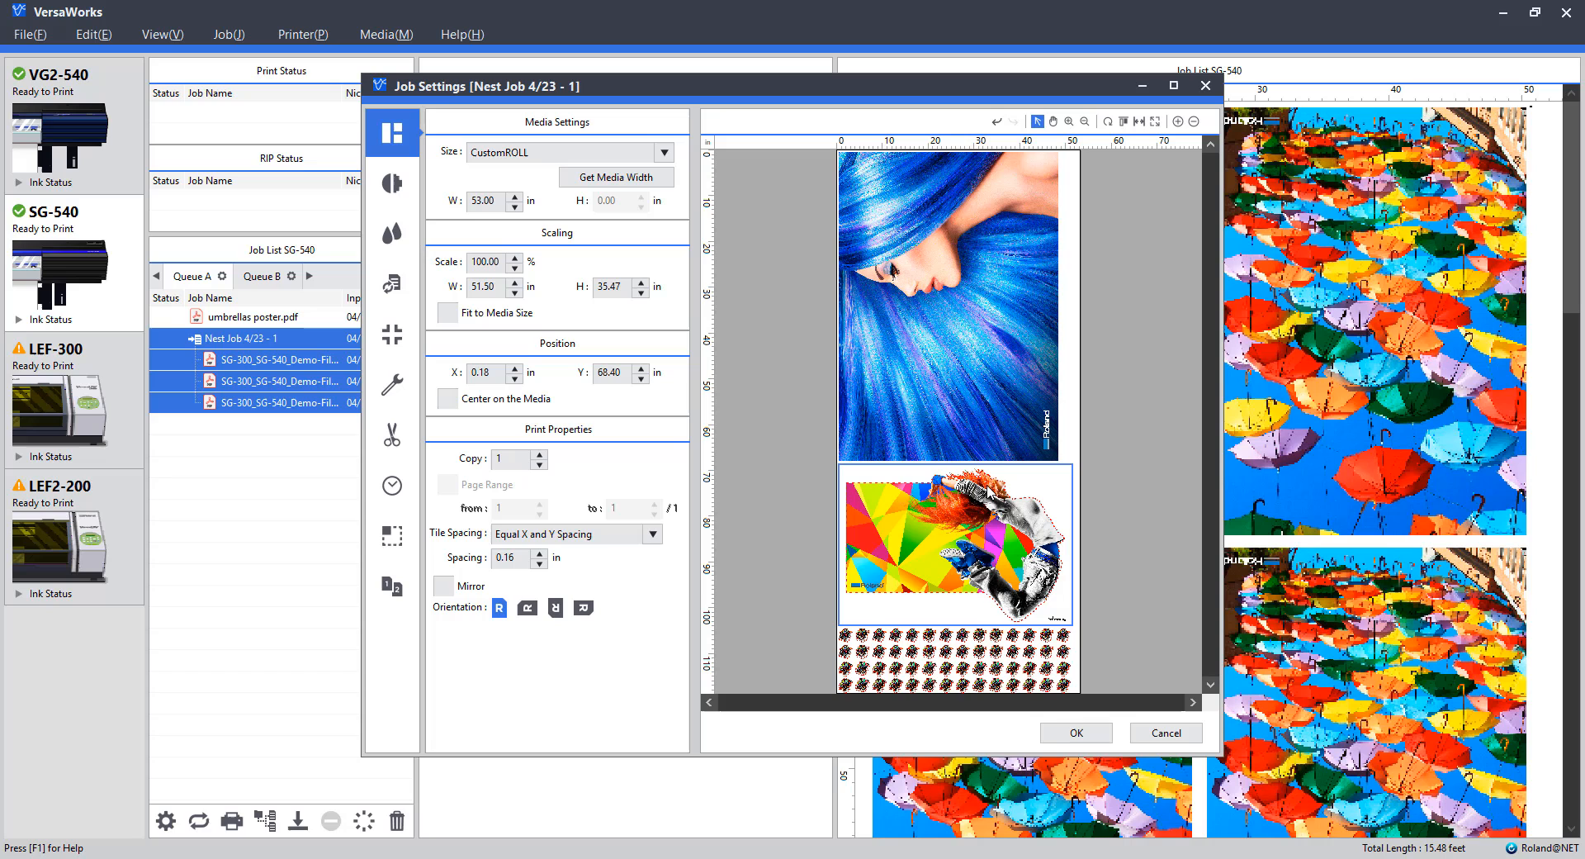
{"action": "left_click", "coordinate": [527, 607]}
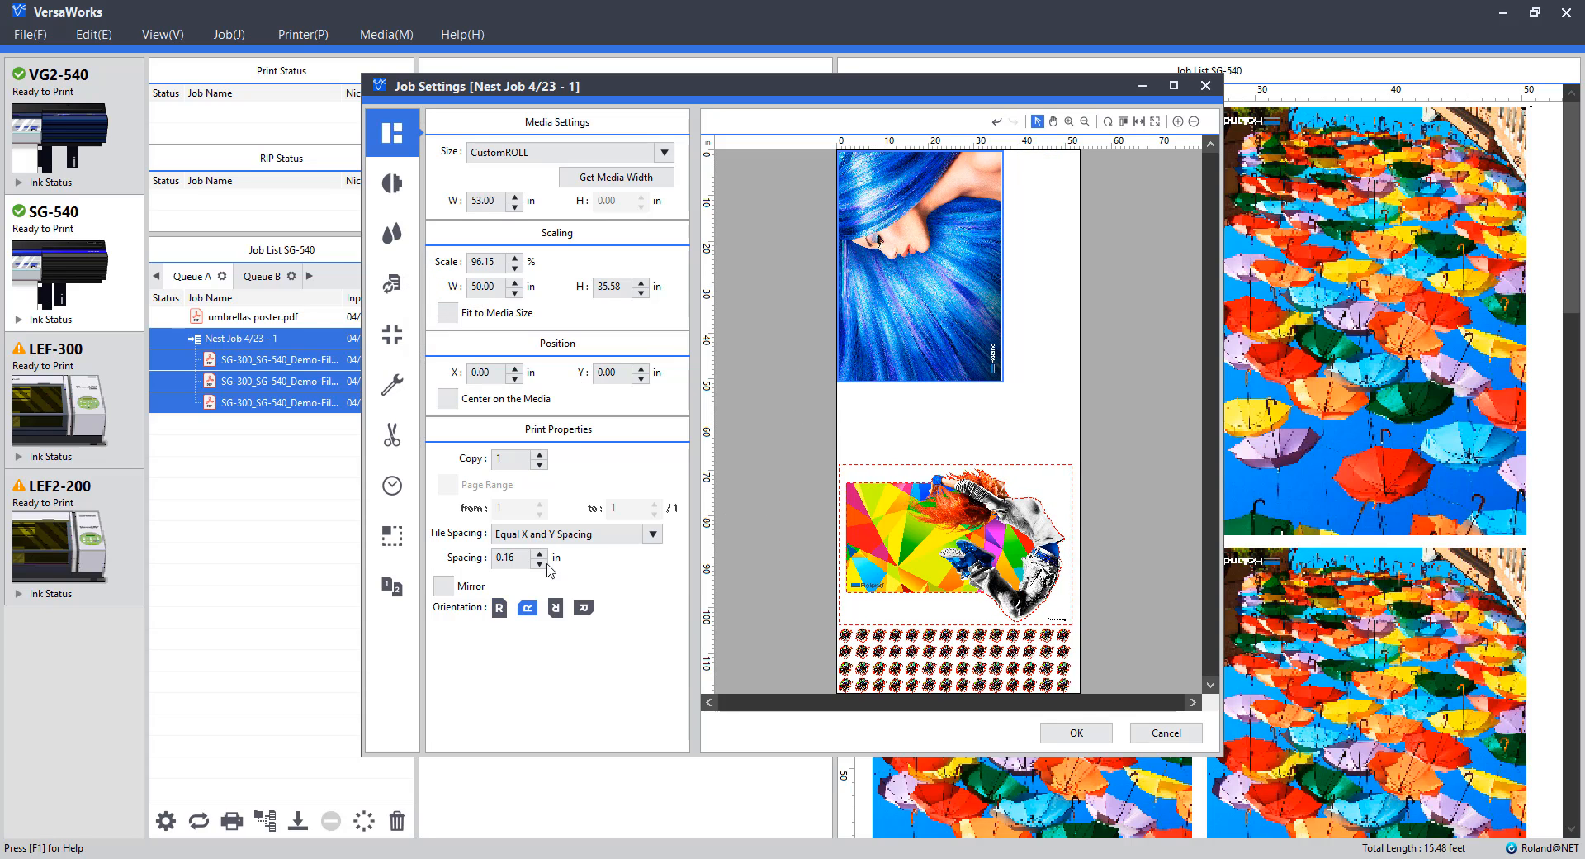
{"action": "left_click", "coordinate": [555, 608]}
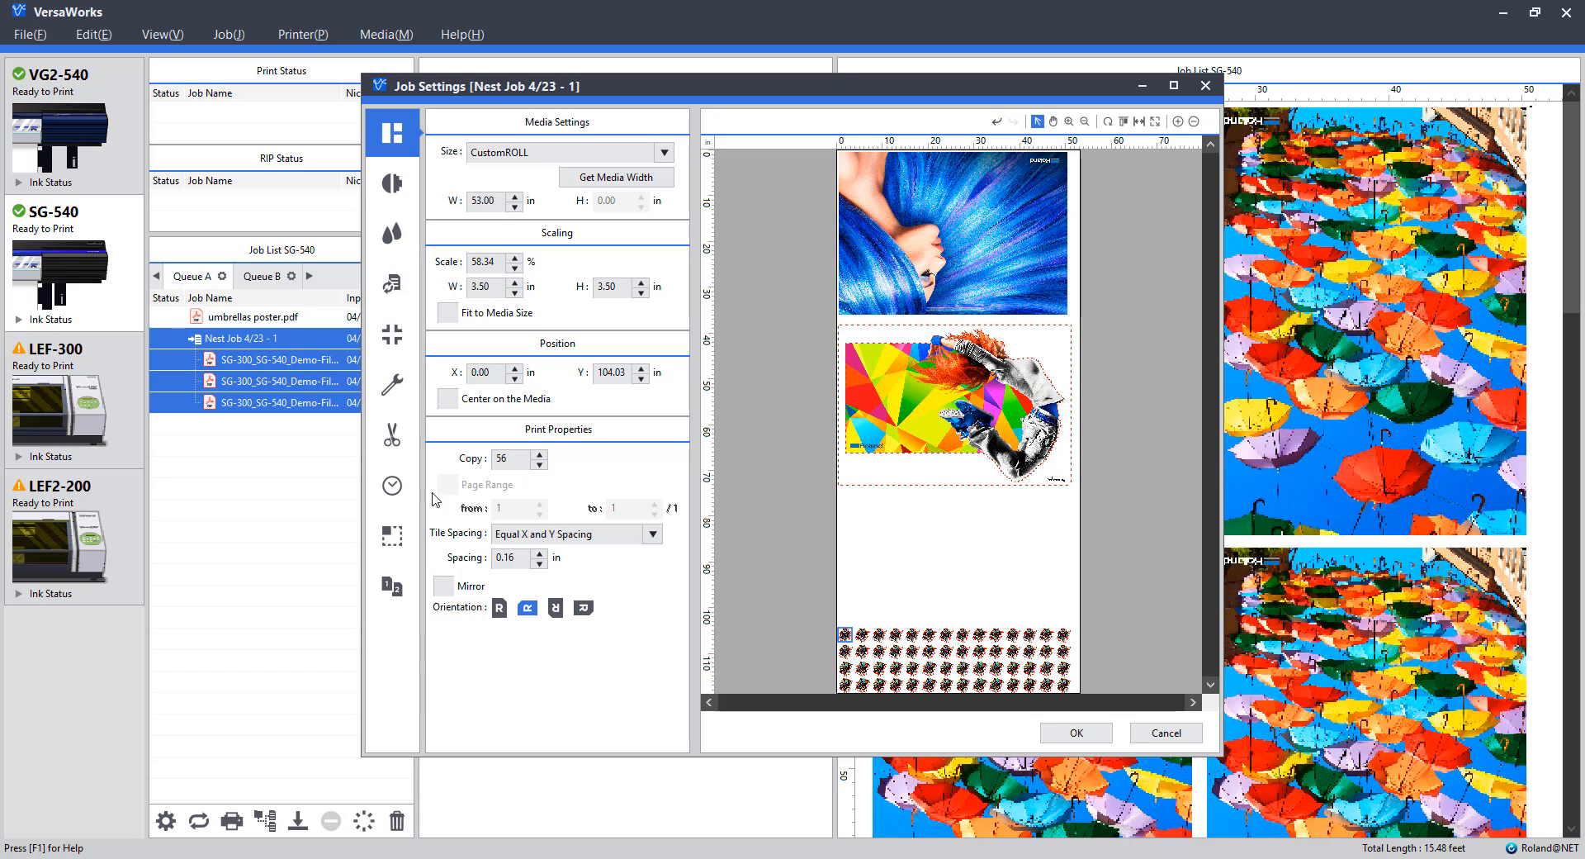
Step: Set the small graphic's Copy field to 54
{"action": "left_click", "coordinate": [509, 458]}
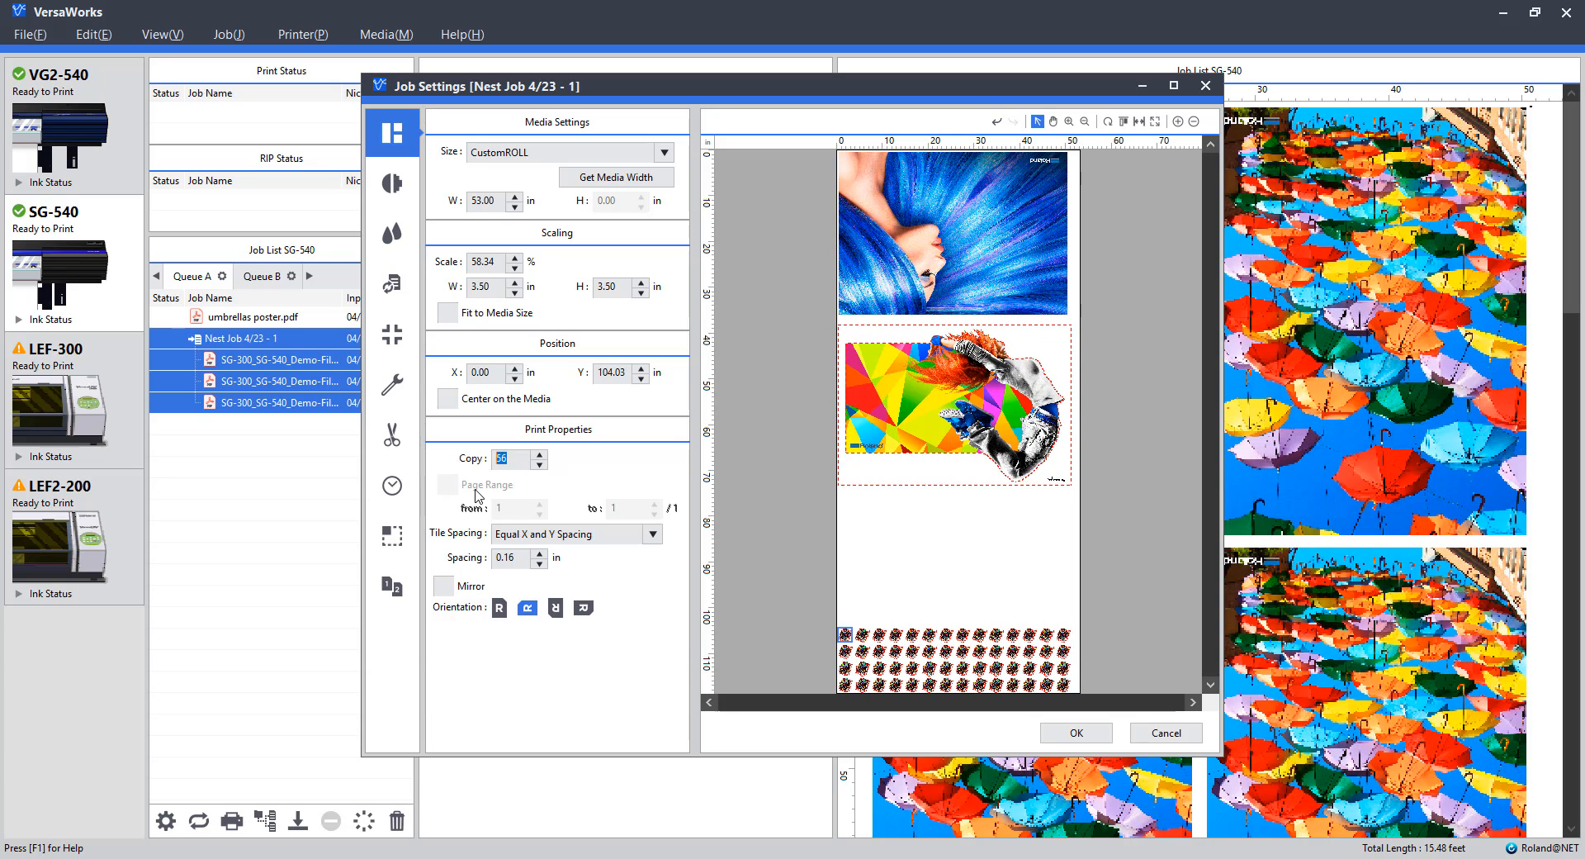
{"action": "type", "text": "4"}
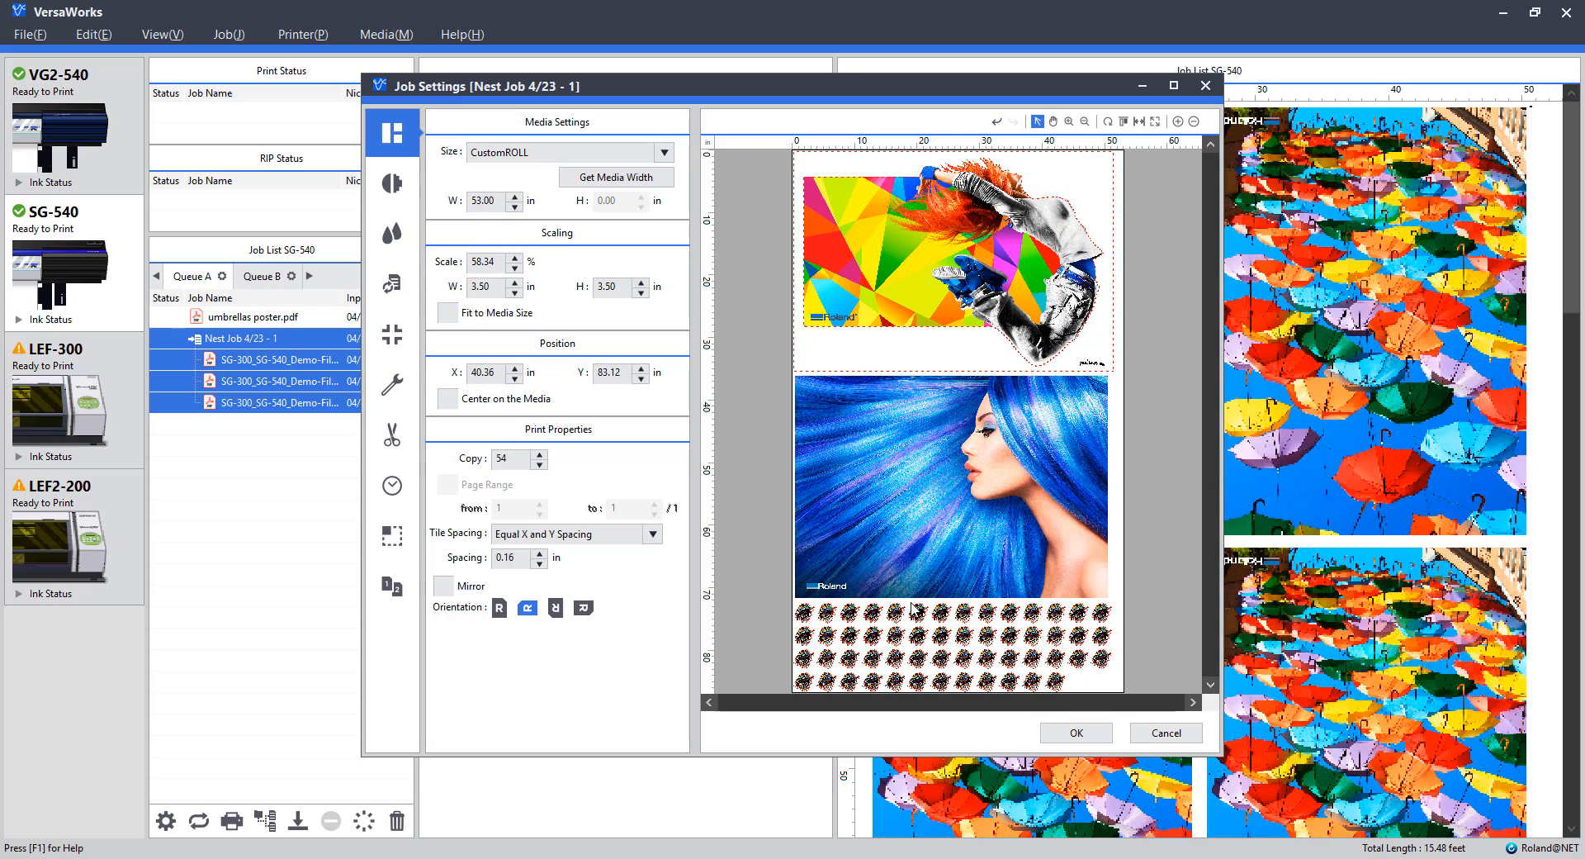
{"action": "left_click", "coordinate": [538, 454]}
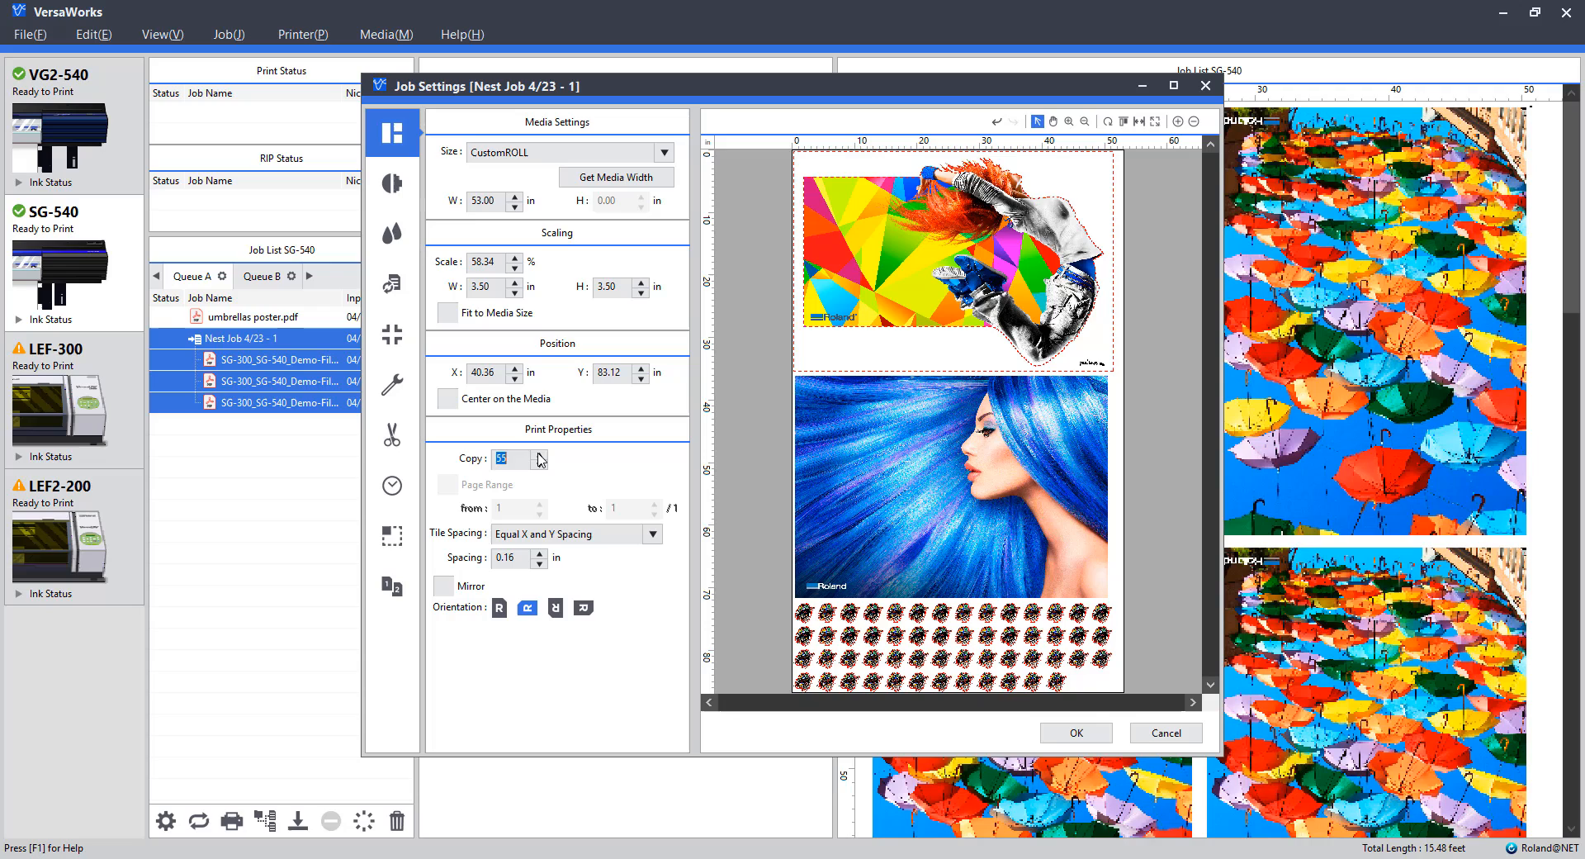
{"action": "left_click", "coordinate": [539, 453]}
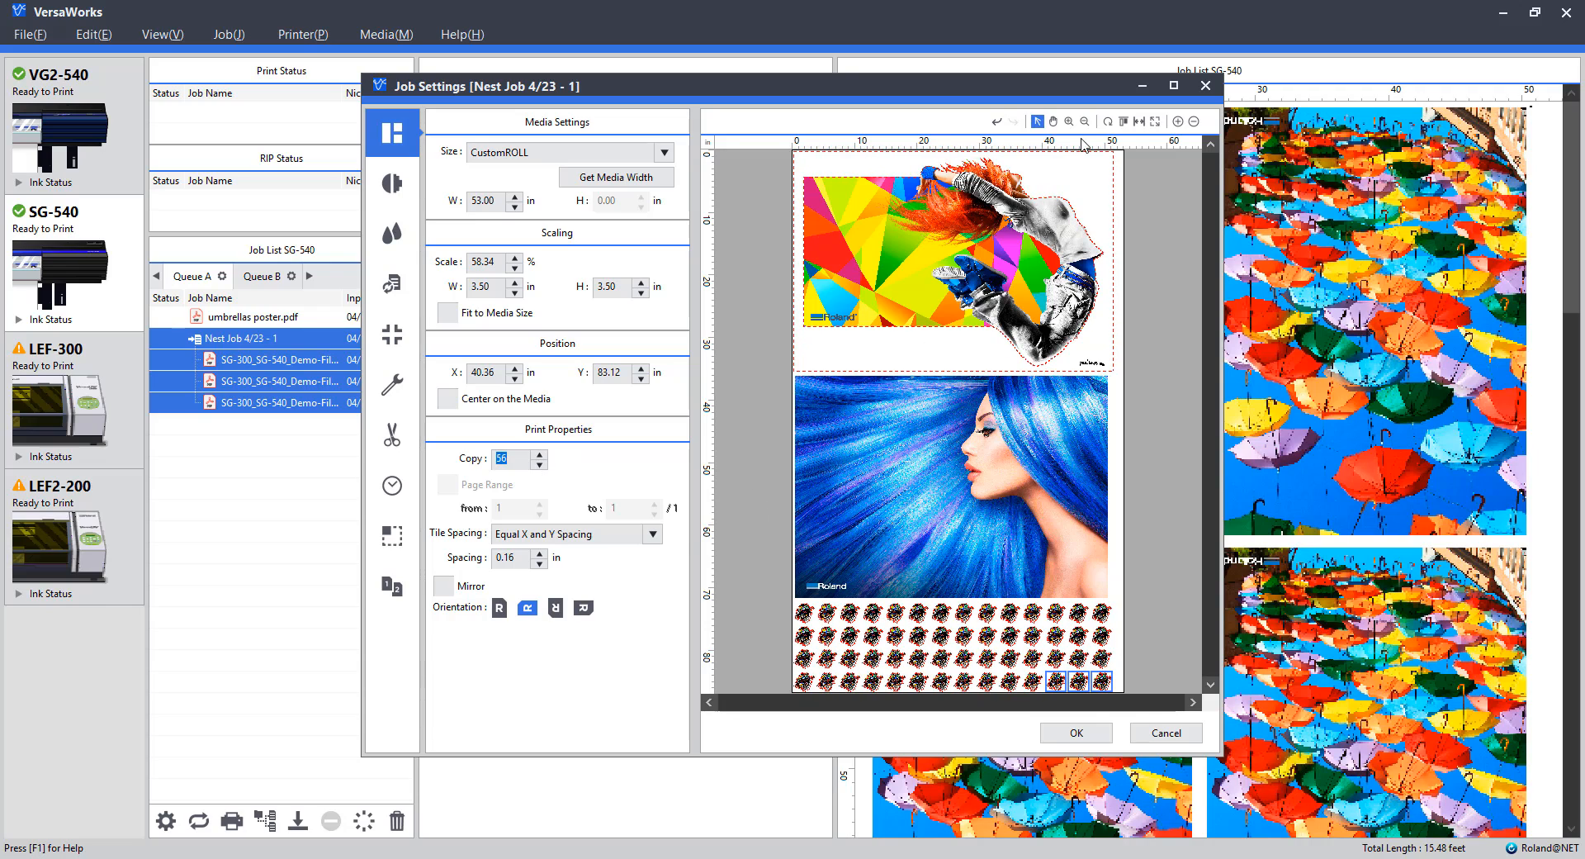
{"action": "mouse_move", "coordinate": [1135, 121]}
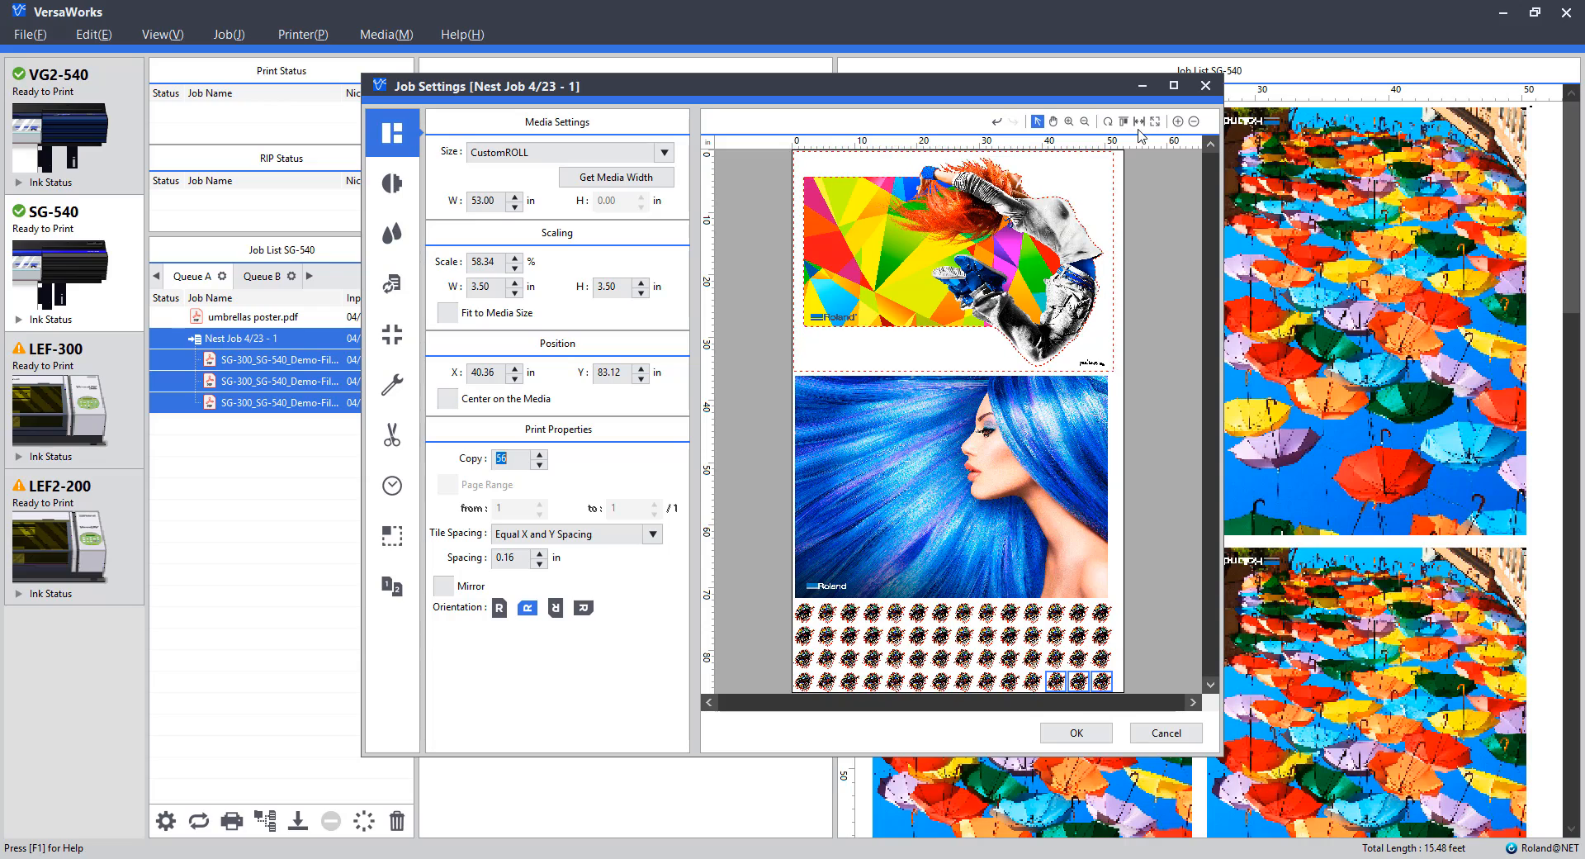
{"action": "mouse_move", "coordinate": [857, 577]}
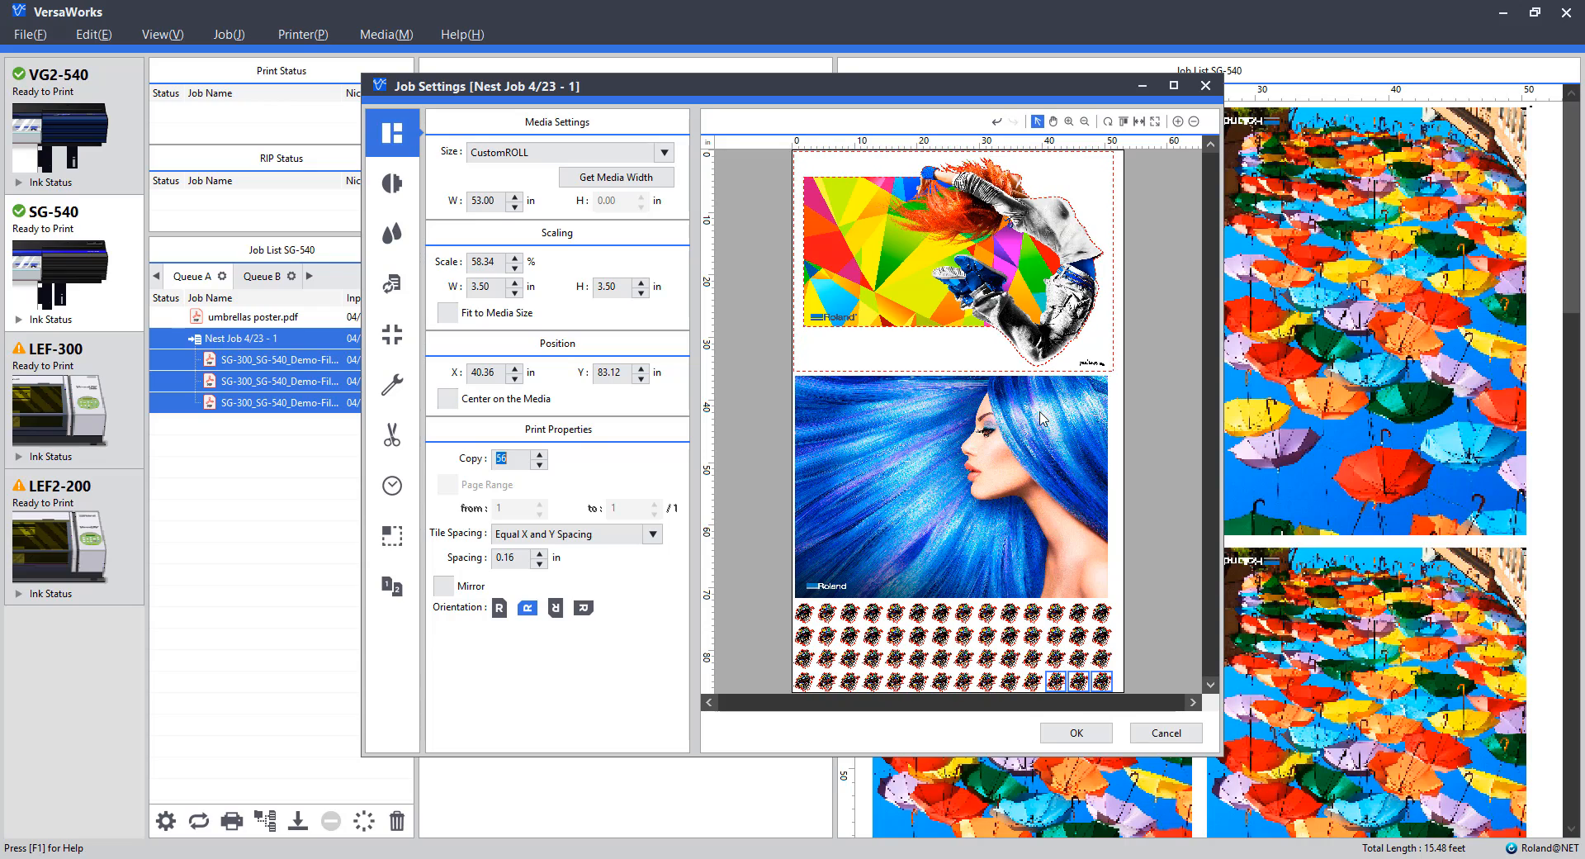
{"action": "mouse_move", "coordinate": [759, 430]}
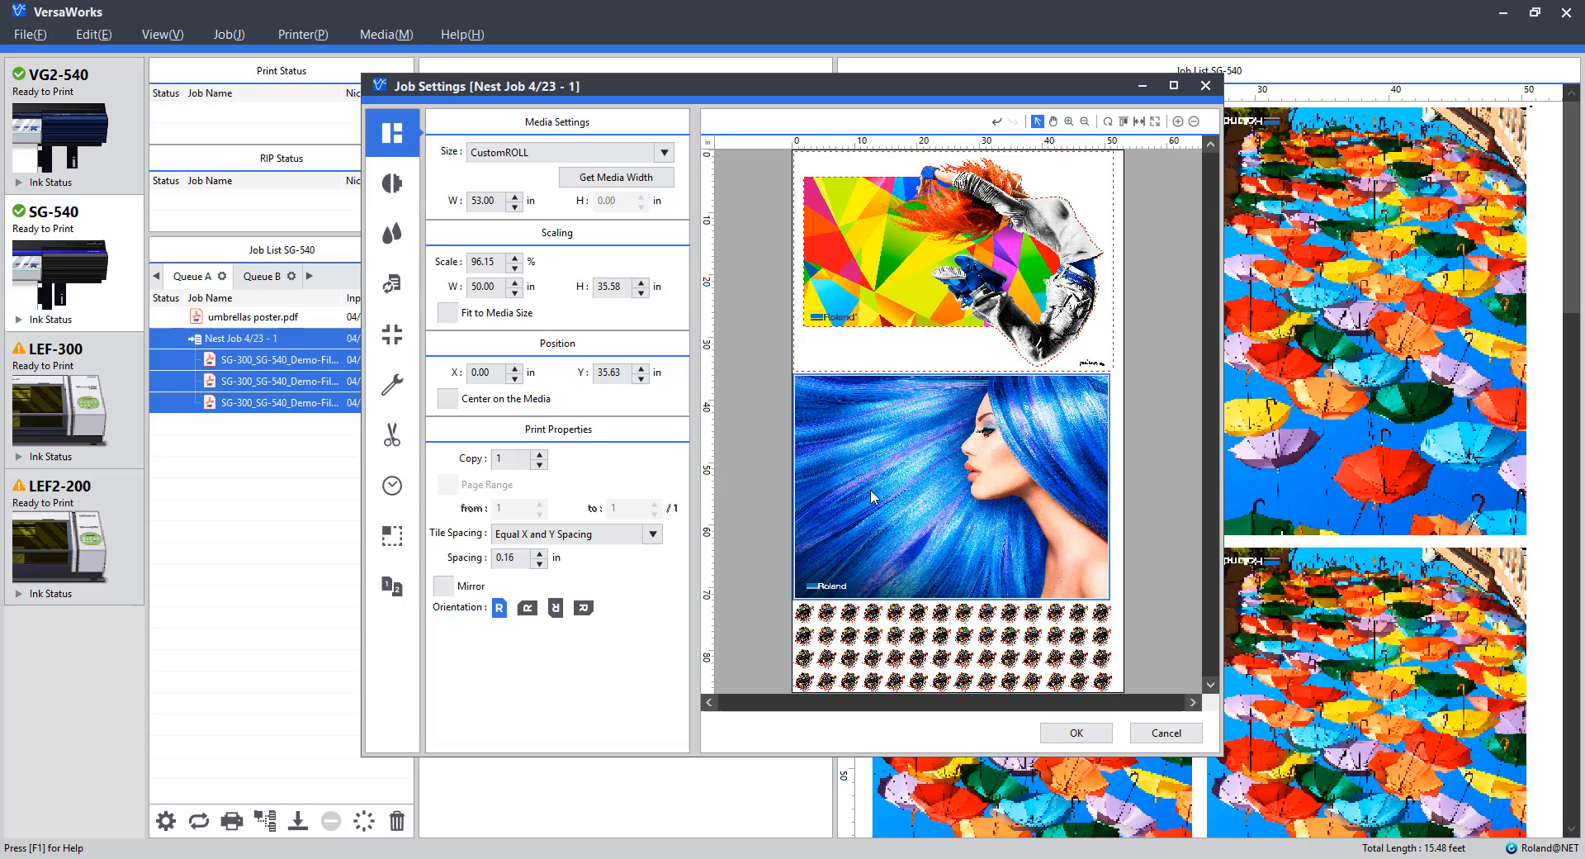
{"action": "mouse_move", "coordinate": [546, 641]}
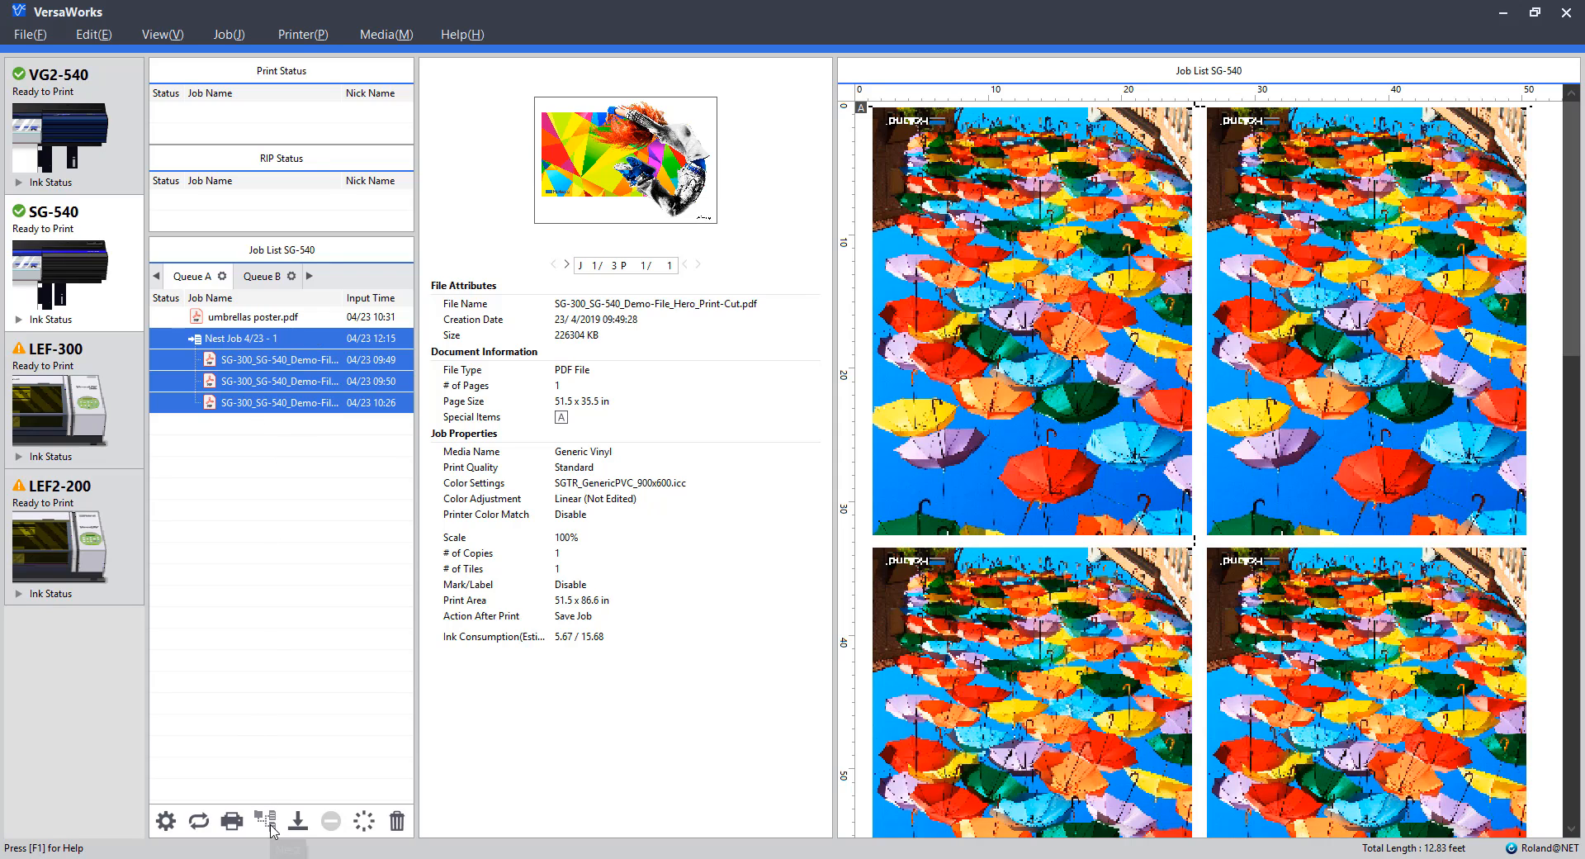
{"action": "mouse_move", "coordinate": [272, 828]}
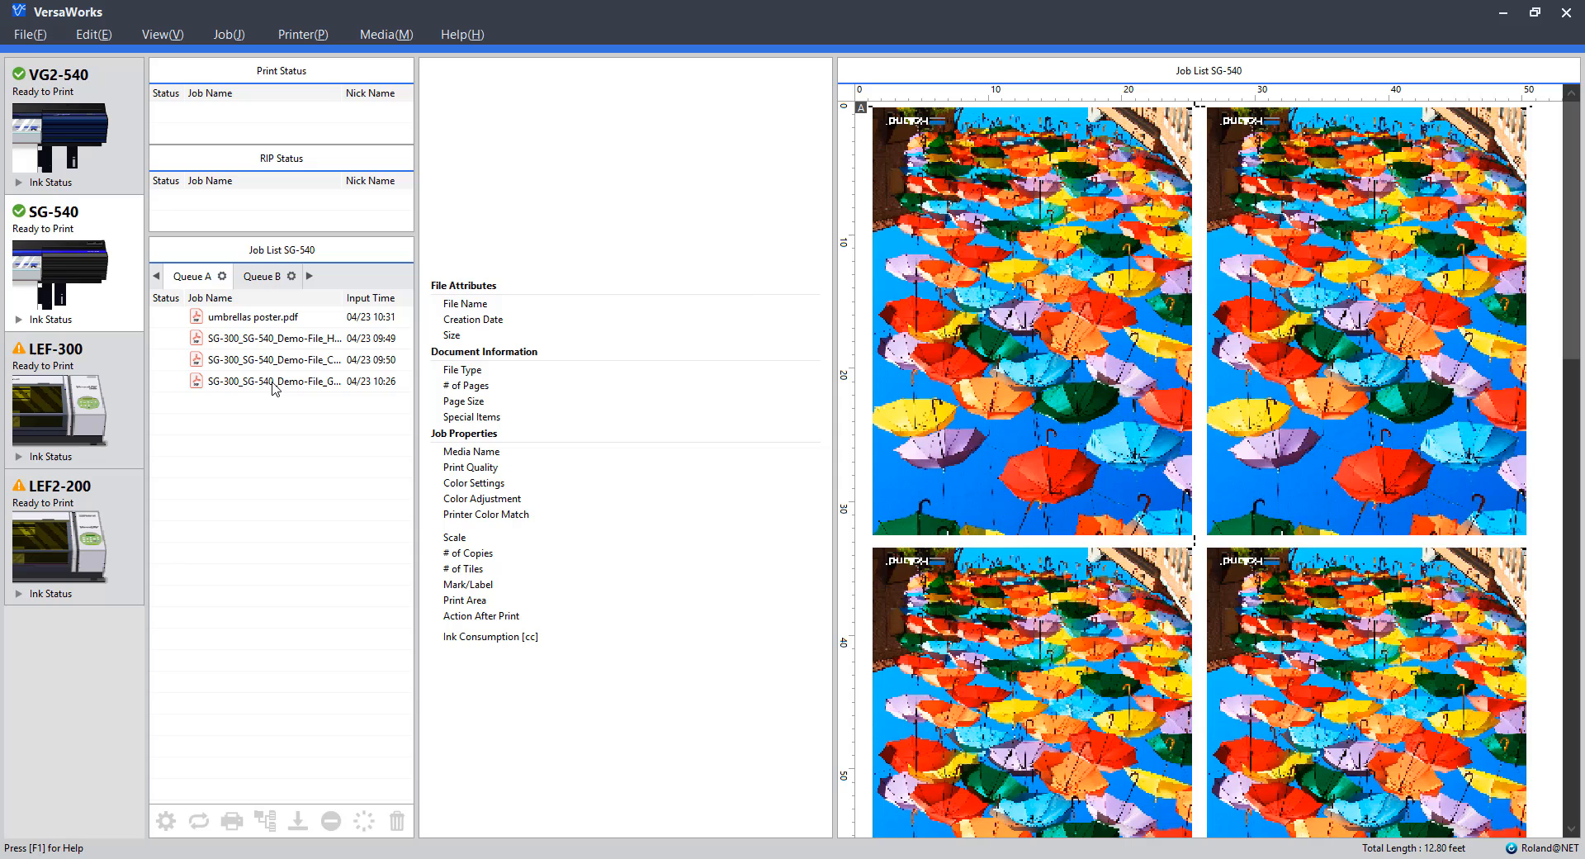
Step: Select the three separated demo jobs again and show the Job menu's actions
{"action": "left_click", "coordinate": [273, 359]}
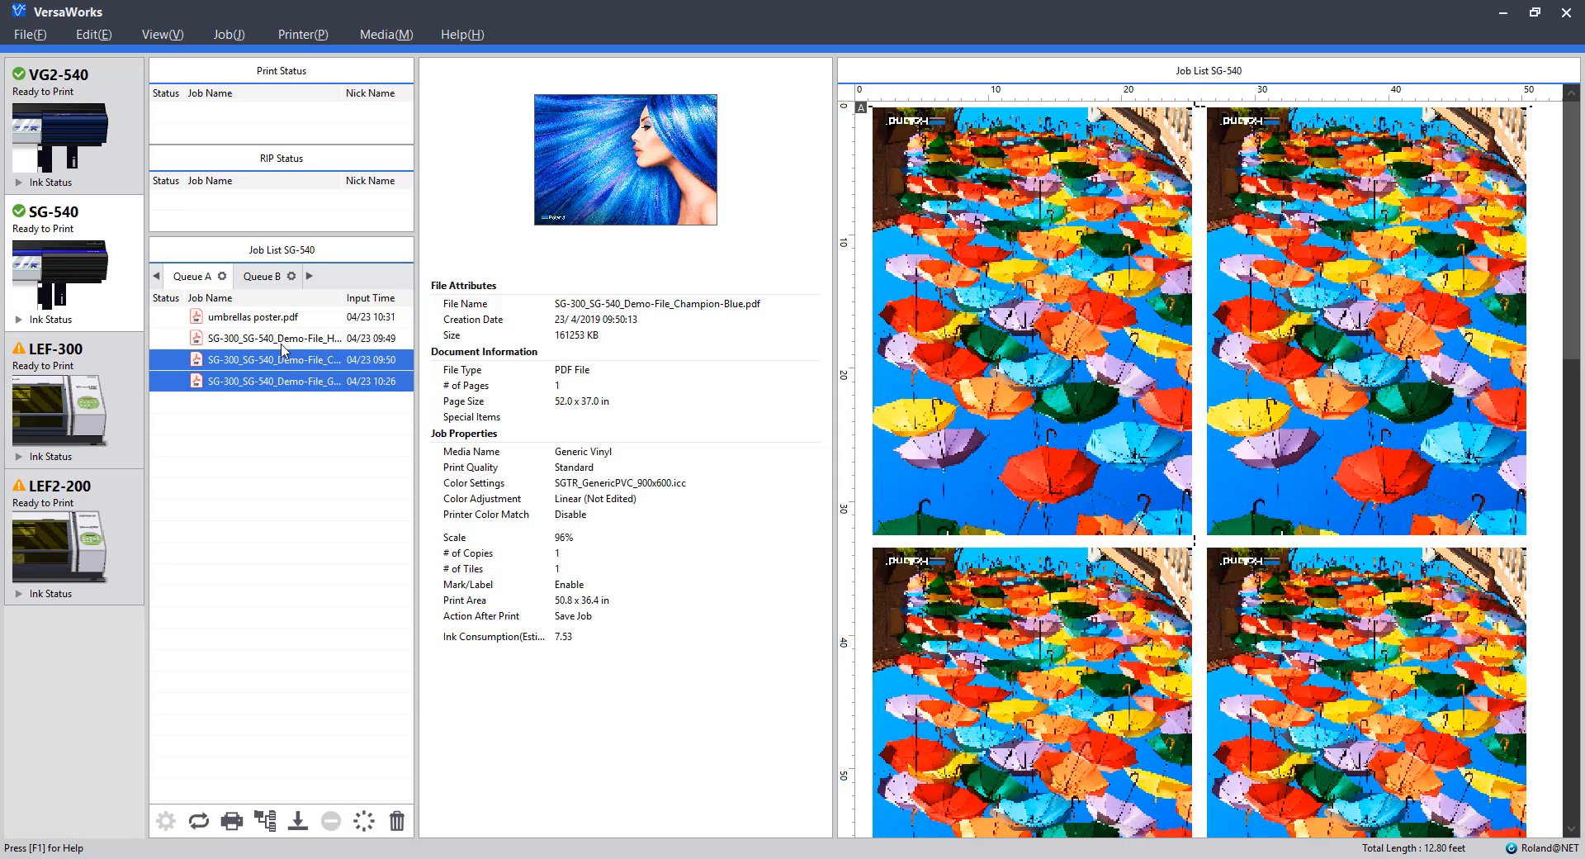
{"action": "left_click", "coordinate": [273, 338]}
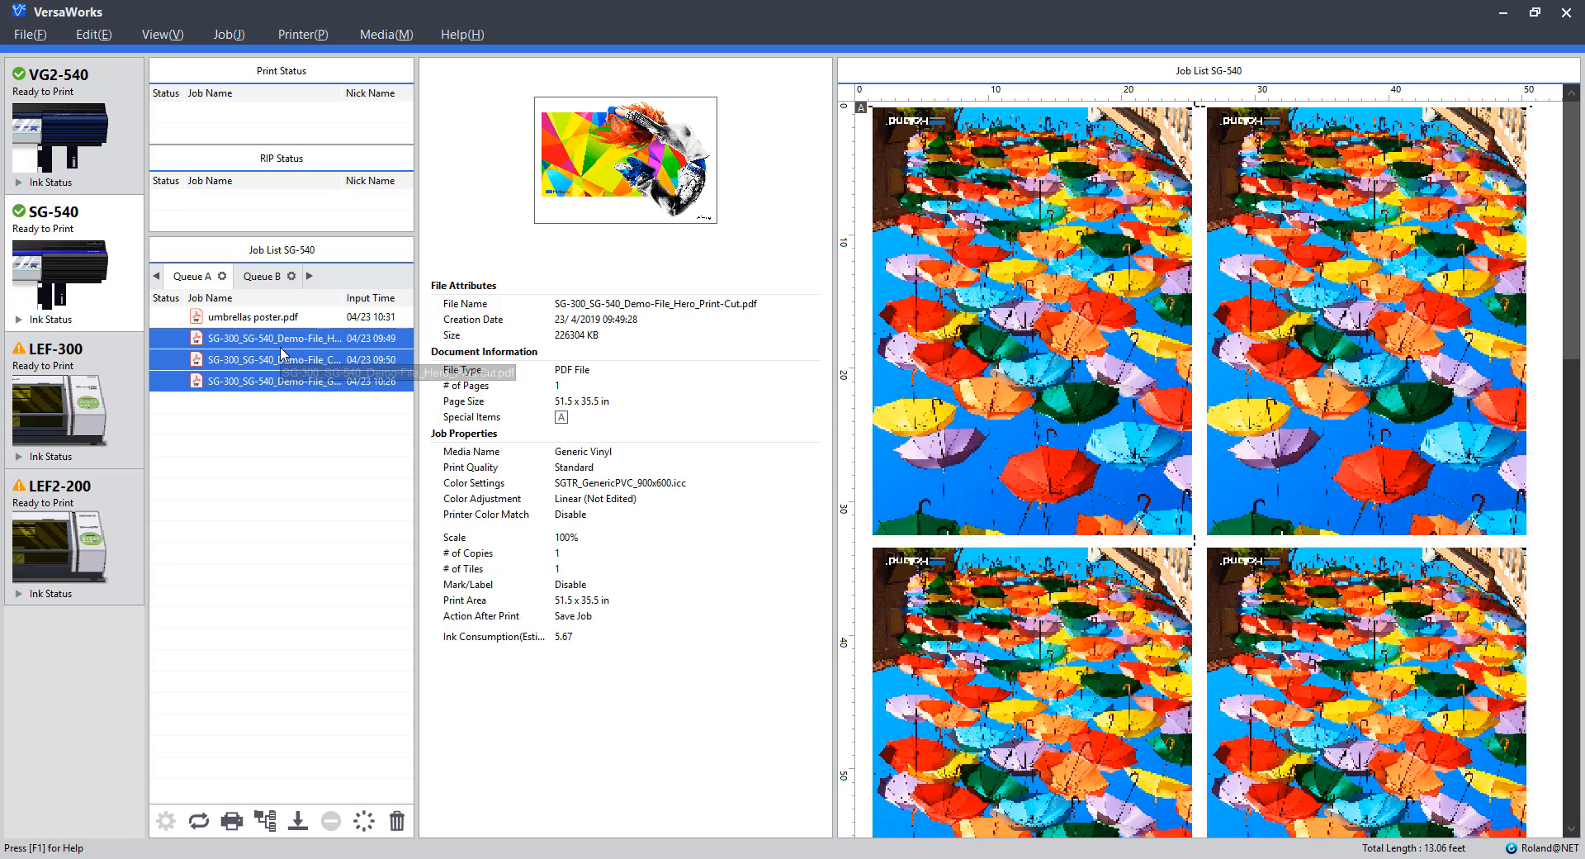
{"action": "right_click", "coordinate": [281, 338]}
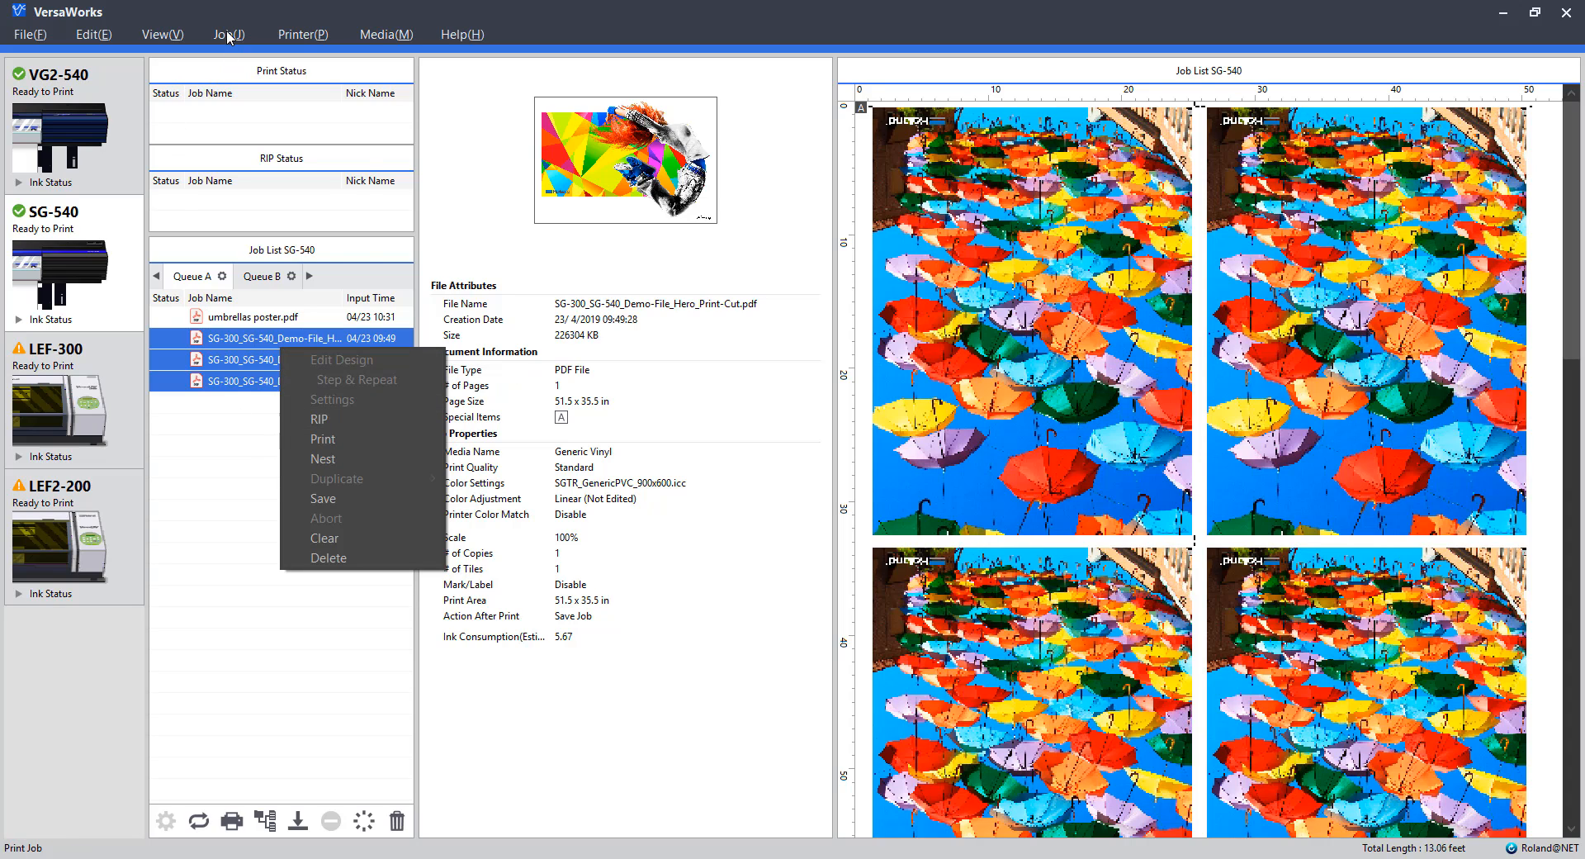
{"action": "left_click", "coordinate": [227, 33]}
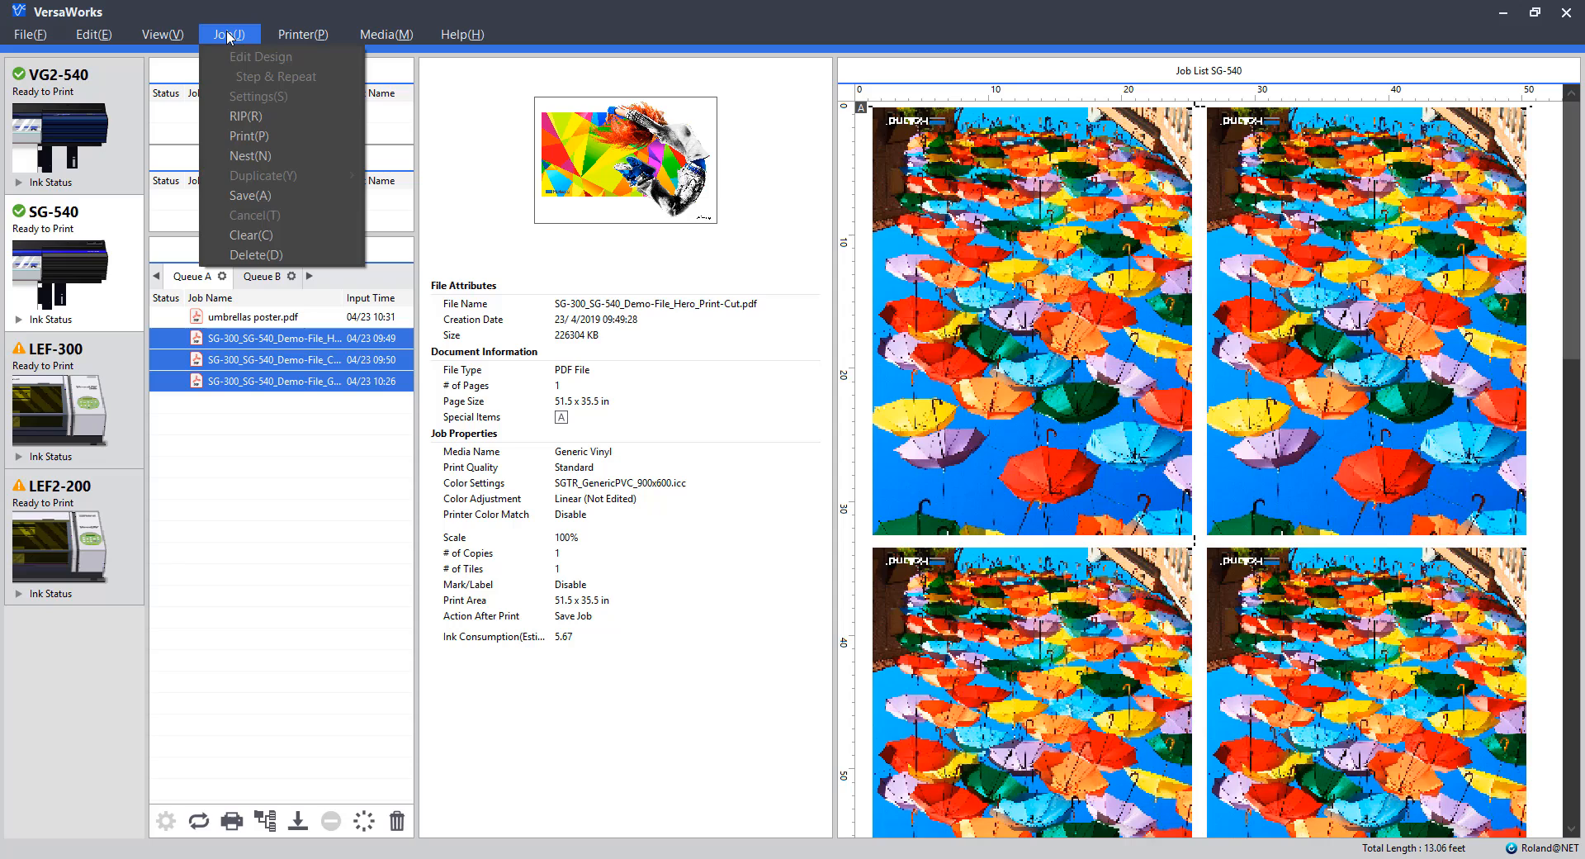